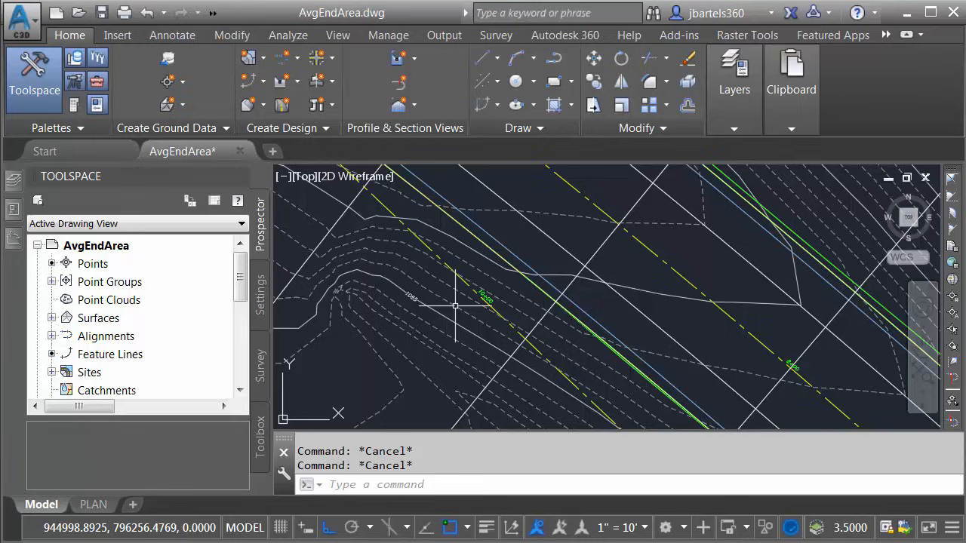
{"action": "mouse_move", "coordinate": [456, 305]}
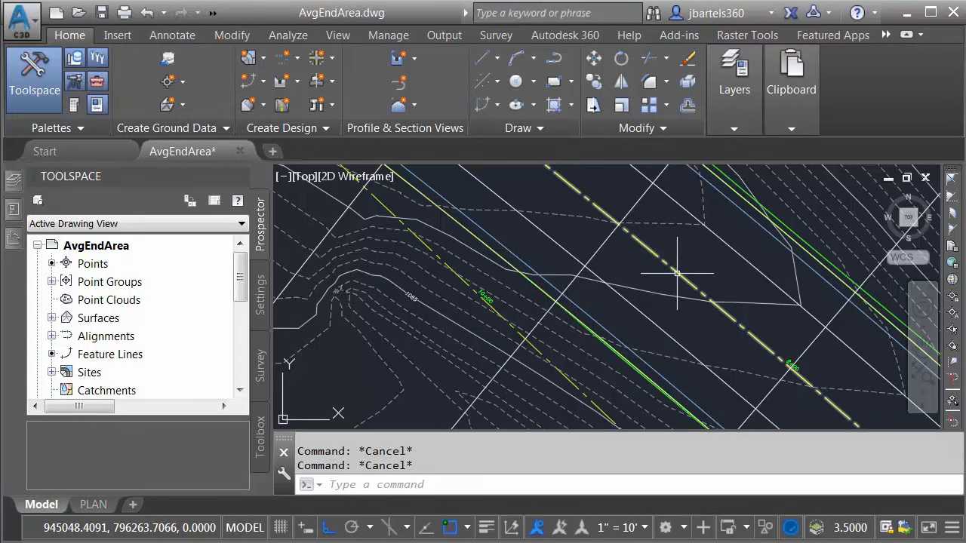
{"action": "mouse_move", "coordinate": [675, 273]}
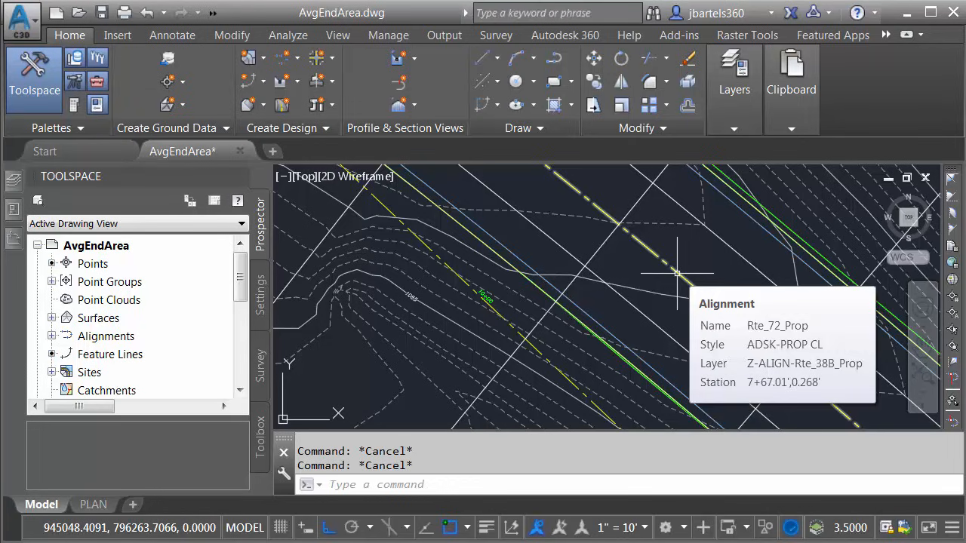
{"action": "mouse_move", "coordinate": [721, 246]}
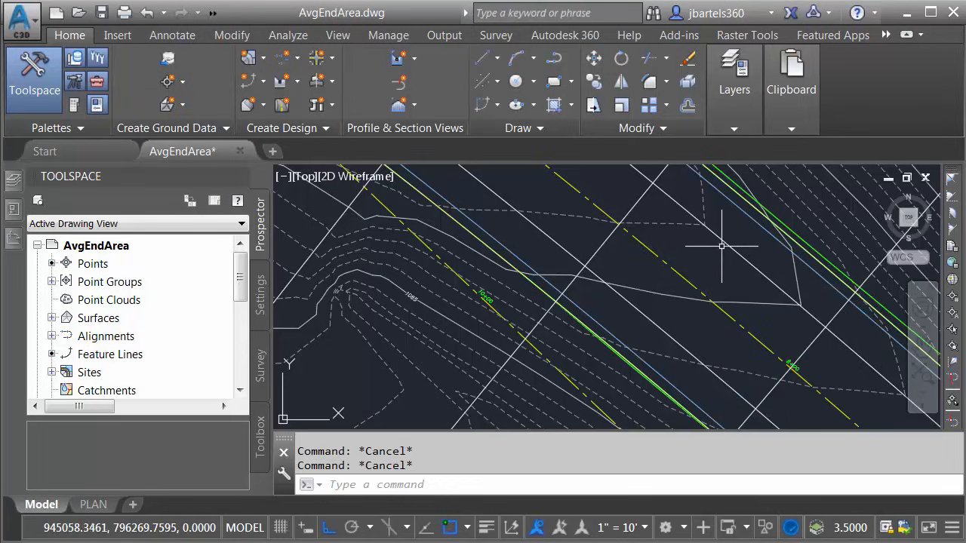
{"action": "mouse_move", "coordinate": [721, 245]}
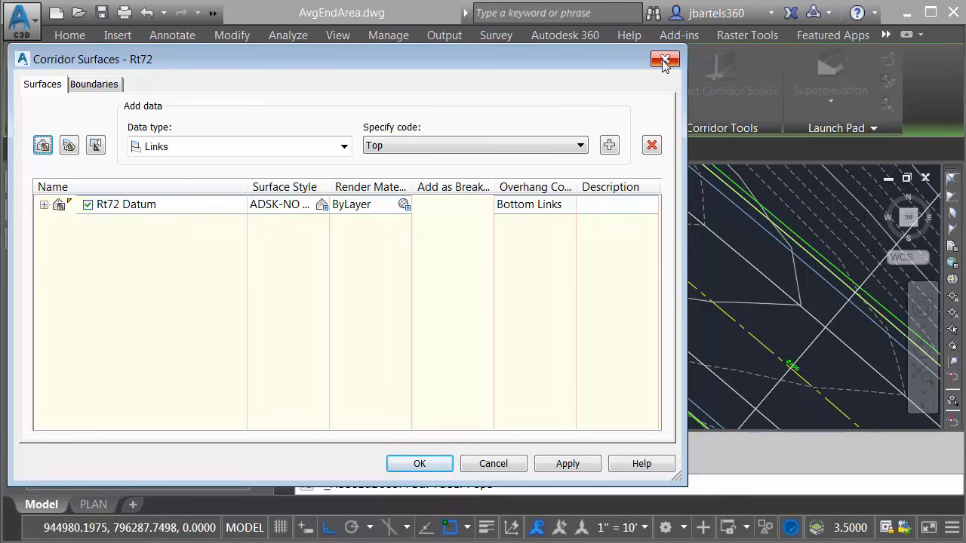
- Close the corridor surfaces settings without making changes
{"action": "left_click", "coordinate": [664, 60]}
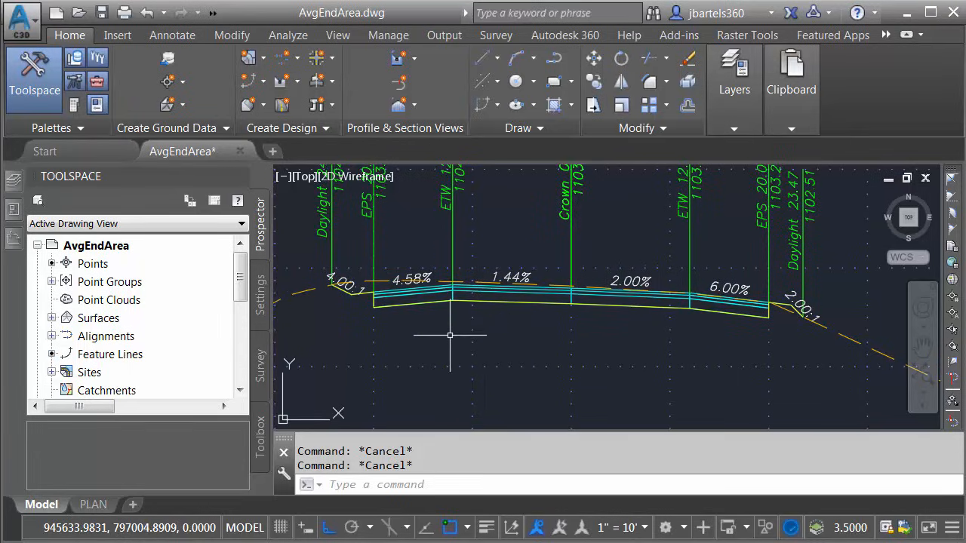
{"action": "mouse_move", "coordinate": [413, 310]}
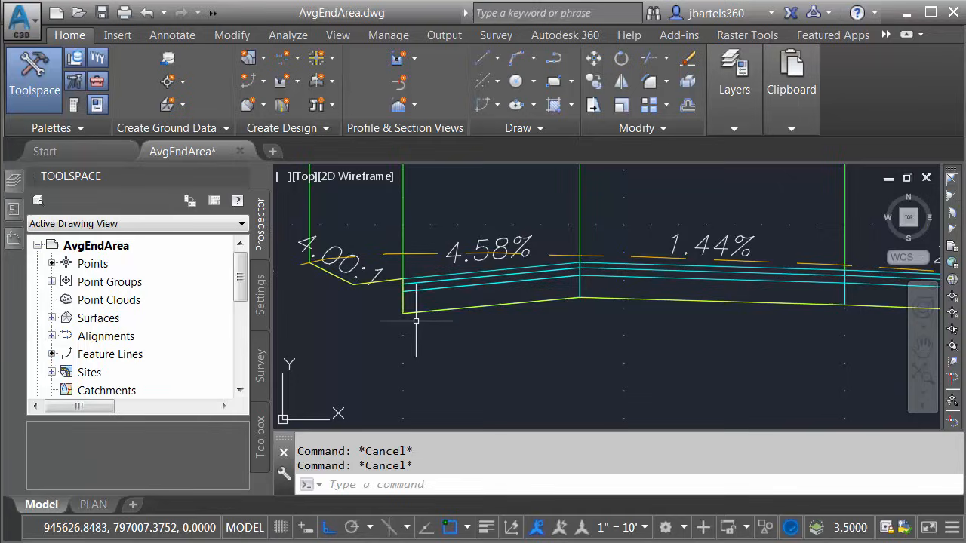
{"action": "mouse_move", "coordinate": [417, 312]}
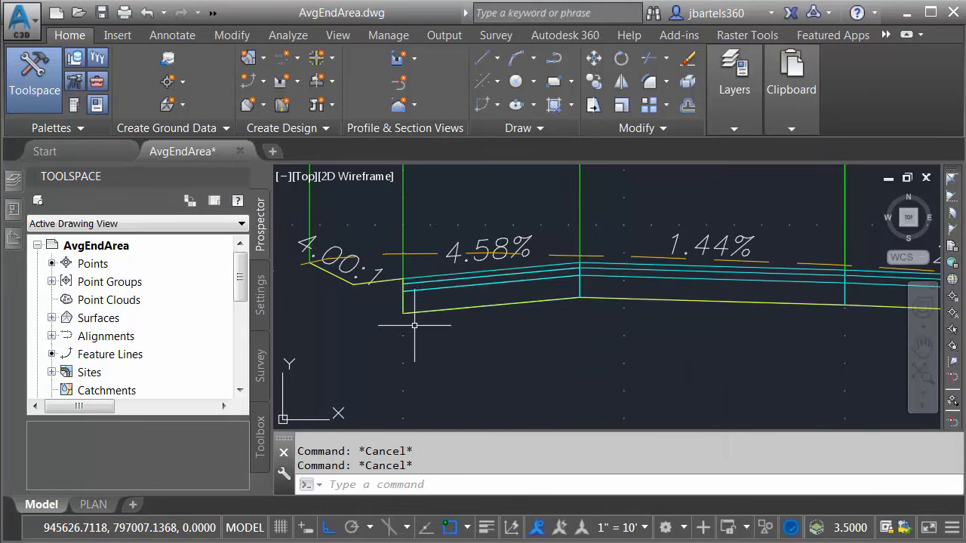
{"action": "mouse_move", "coordinate": [381, 323]}
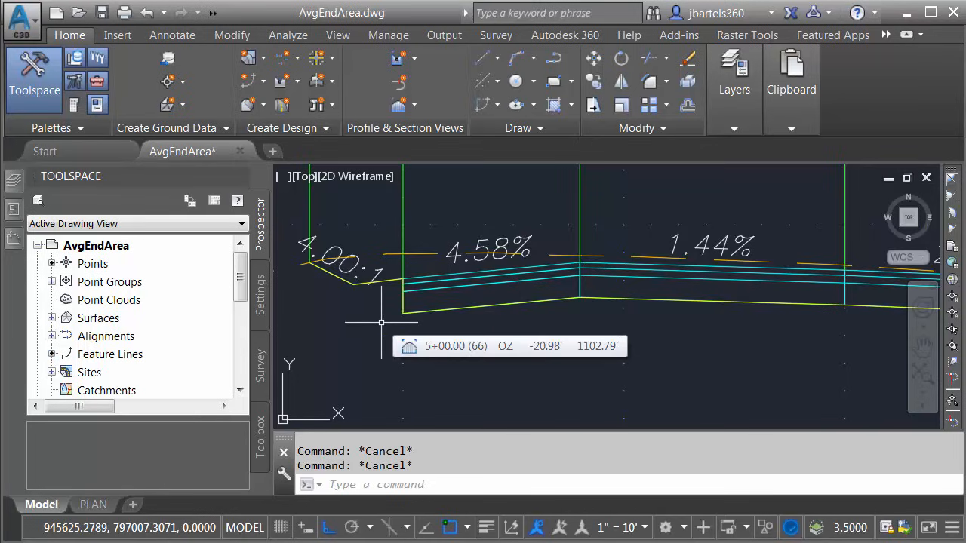
{"action": "mouse_move", "coordinate": [385, 272]}
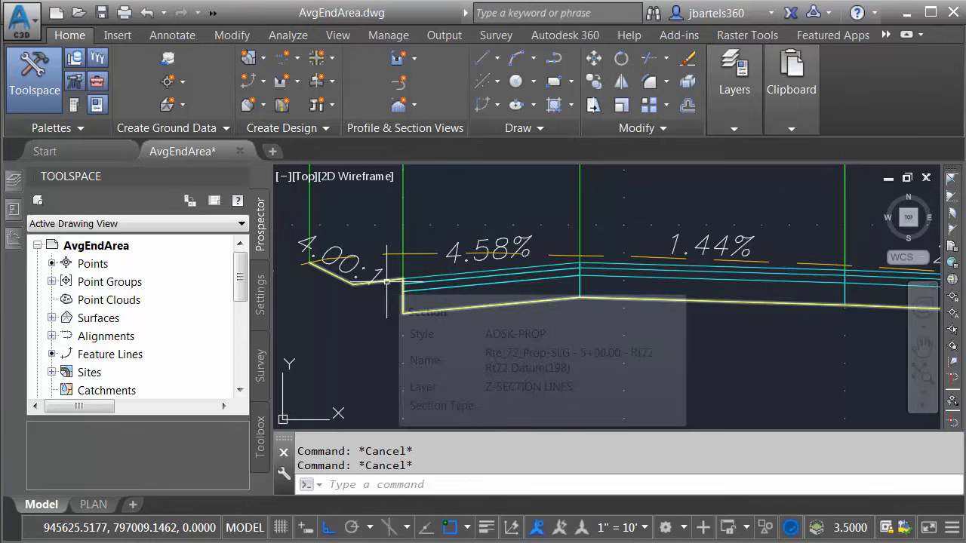
{"action": "mouse_move", "coordinate": [384, 257]}
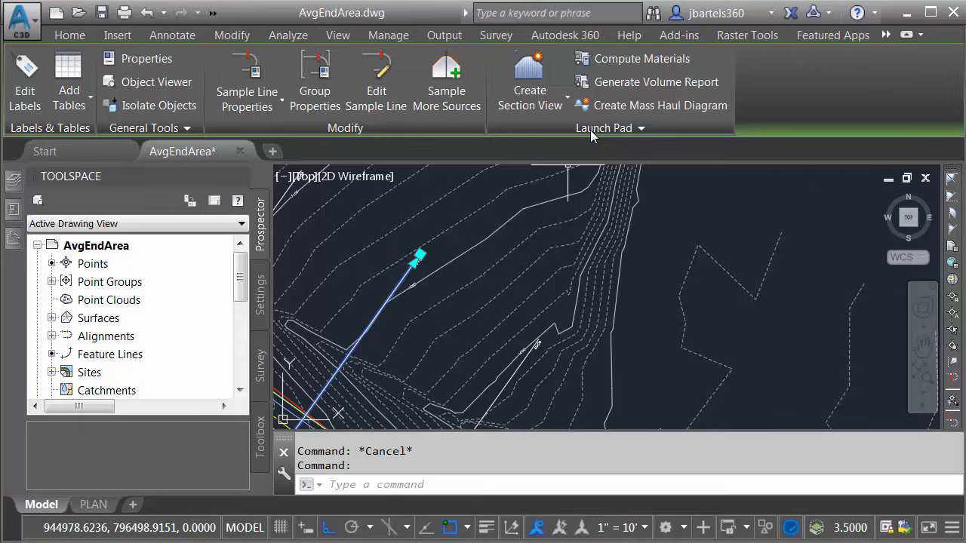
{"action": "left_click", "coordinate": [642, 58]}
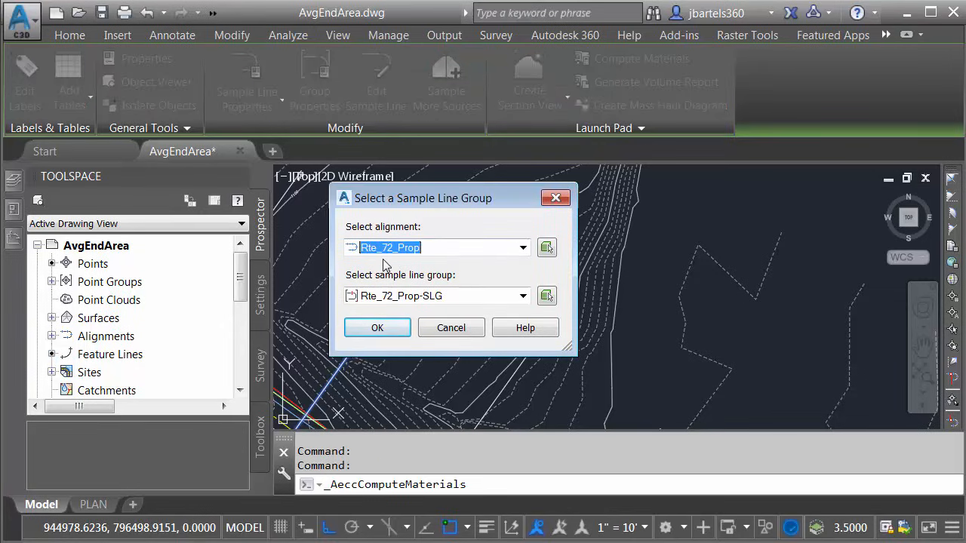
{"action": "mouse_move", "coordinate": [392, 311]}
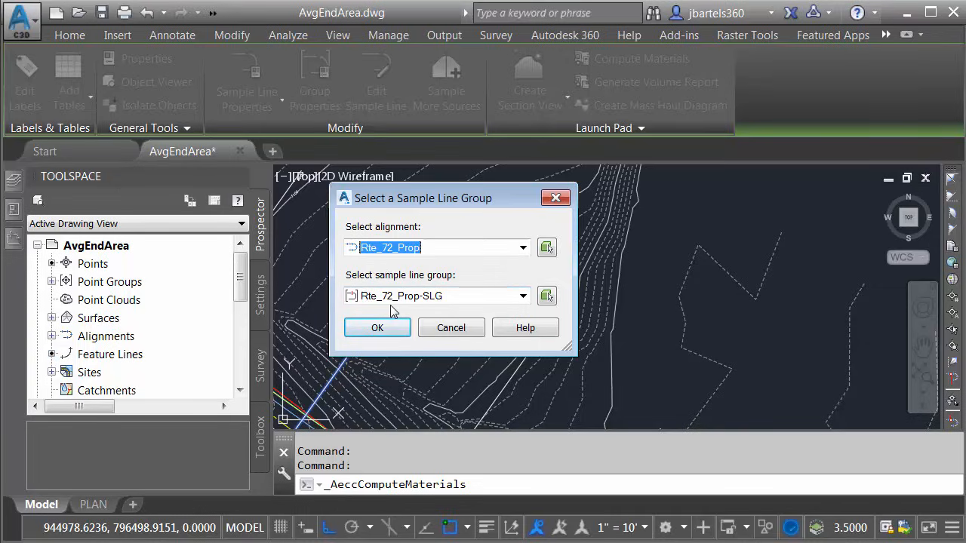
{"action": "left_click", "coordinate": [377, 327]}
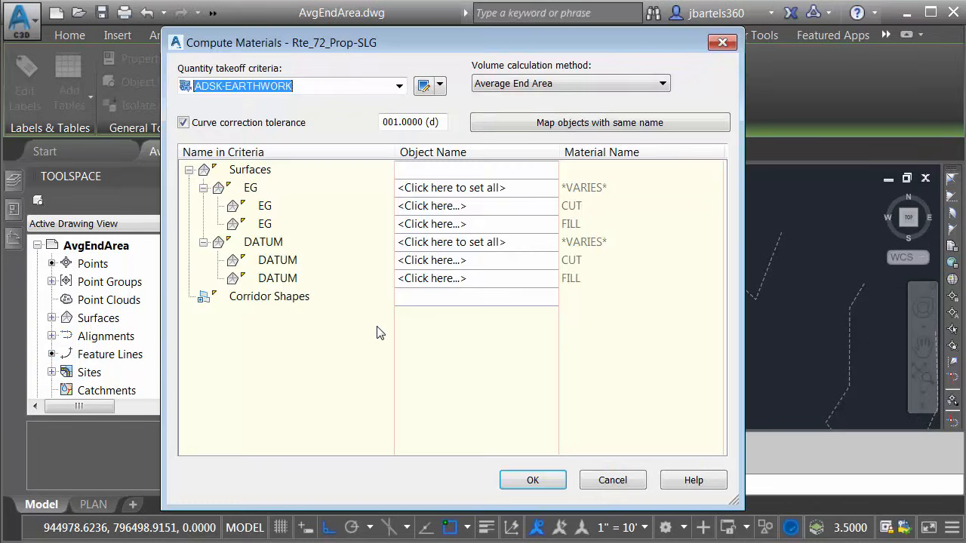
{"action": "mouse_move", "coordinate": [271, 134]}
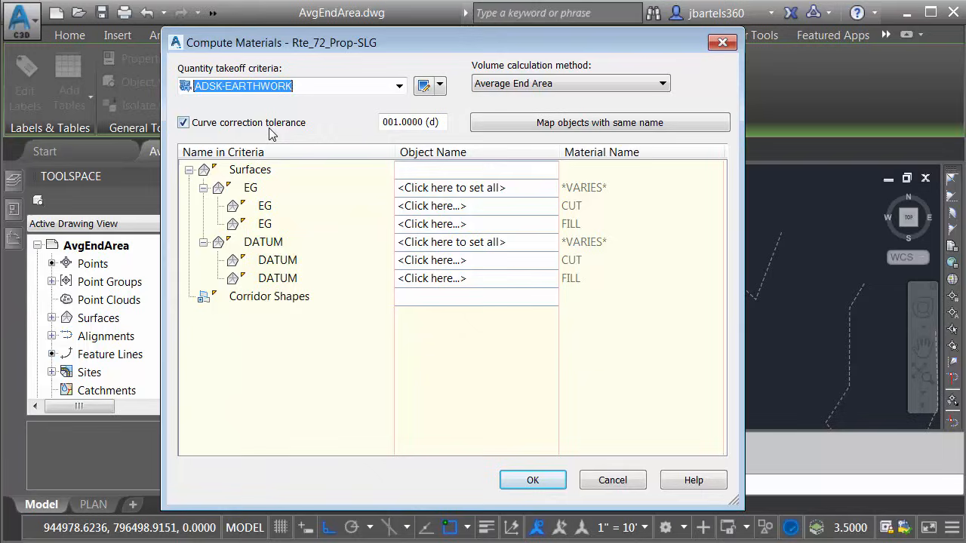
{"action": "mouse_move", "coordinate": [202, 105]}
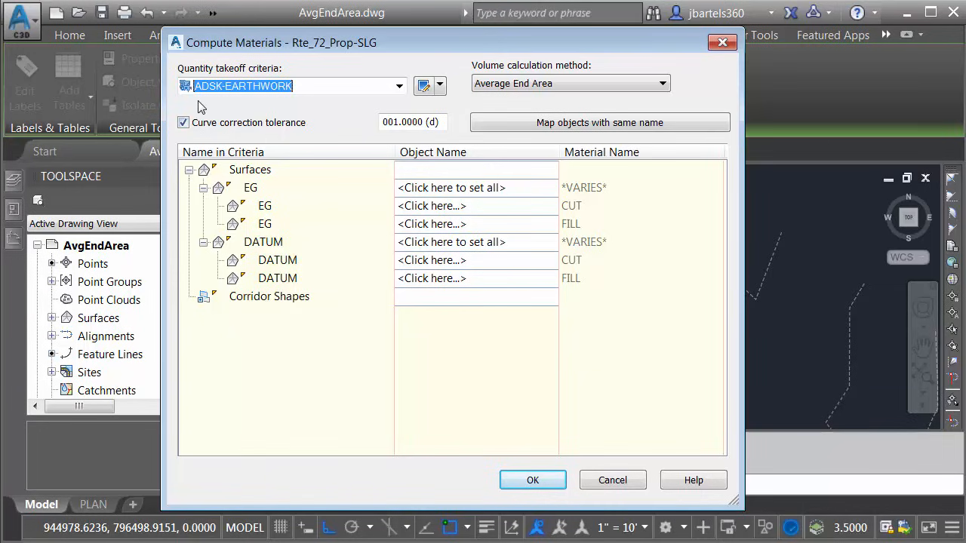
{"action": "mouse_move", "coordinate": [229, 104]}
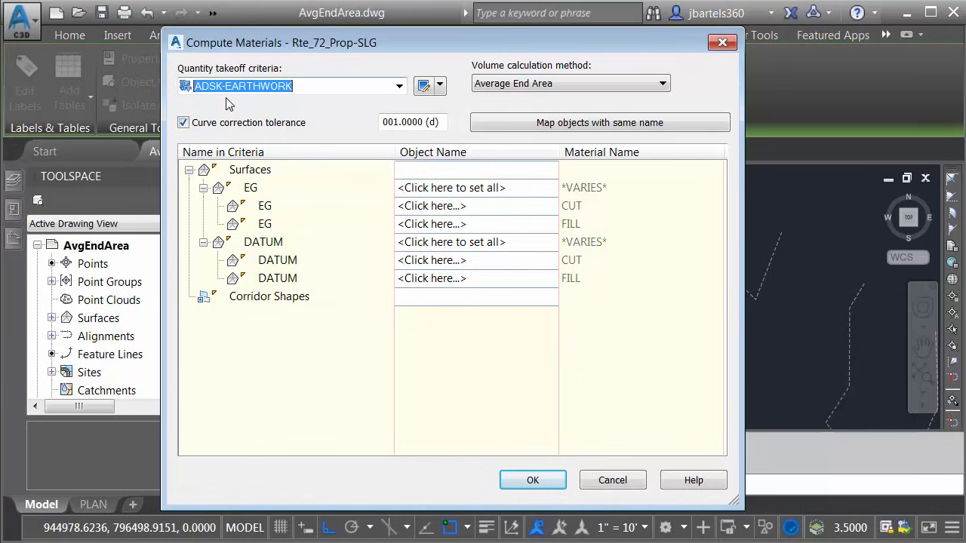
{"action": "mouse_move", "coordinate": [424, 85]}
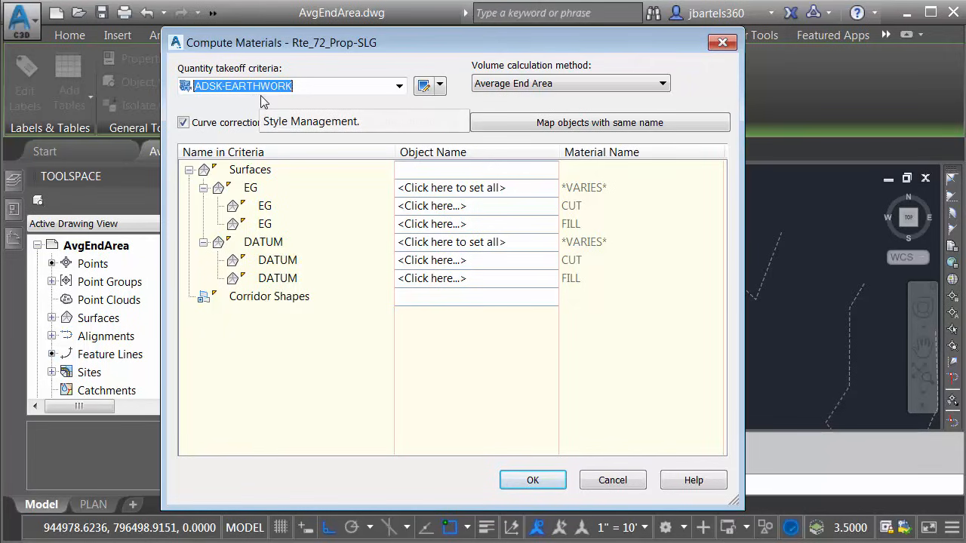
{"action": "mouse_move", "coordinate": [377, 191]}
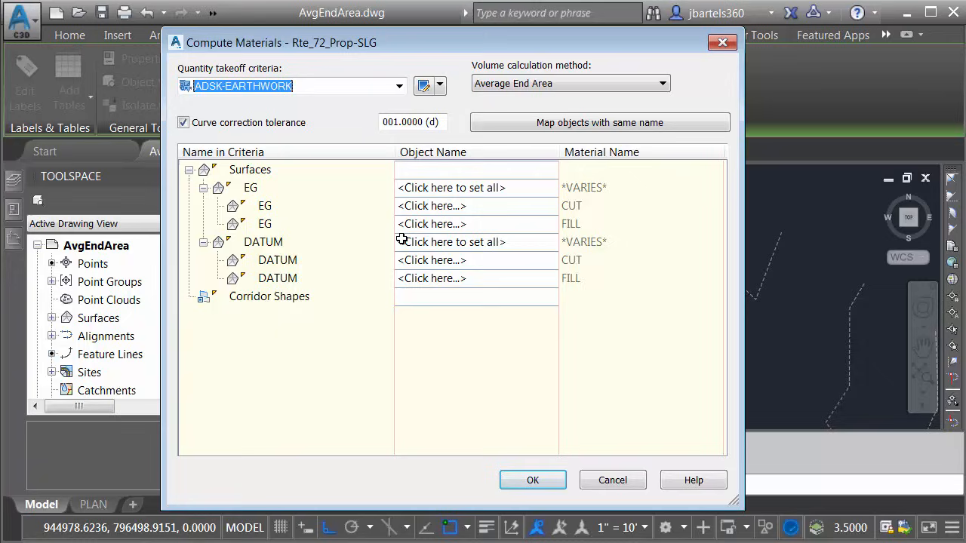
{"action": "mouse_move", "coordinate": [355, 136]}
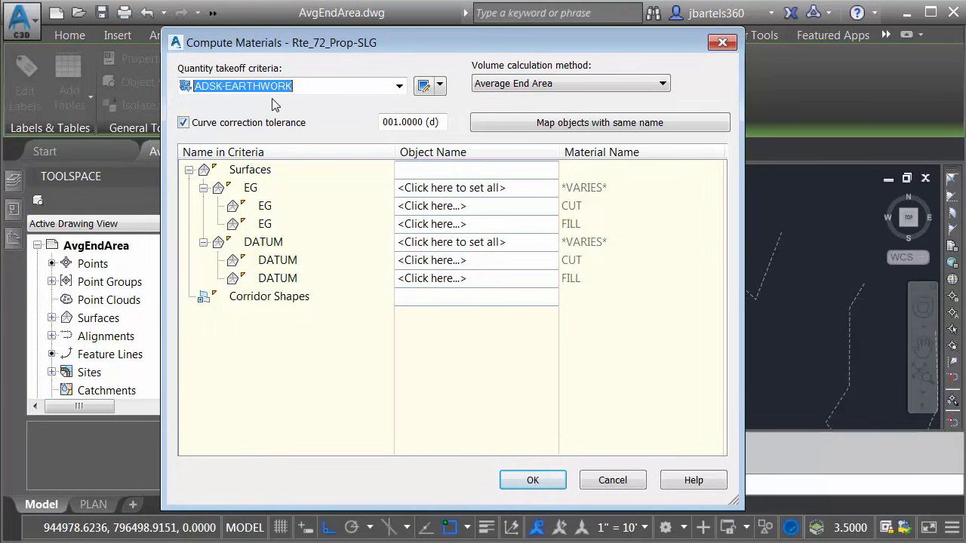
{"action": "mouse_move", "coordinate": [245, 108]}
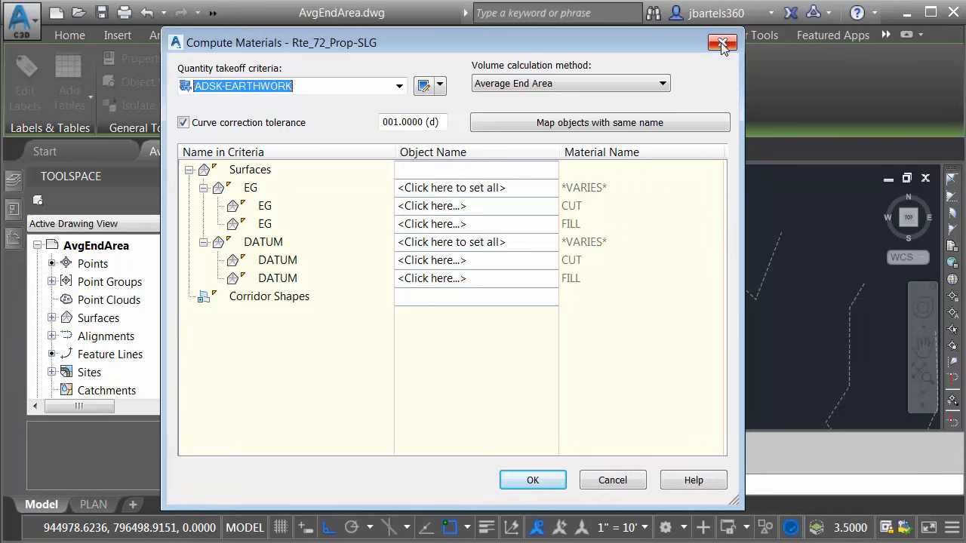
{"action": "left_click", "coordinate": [722, 43]}
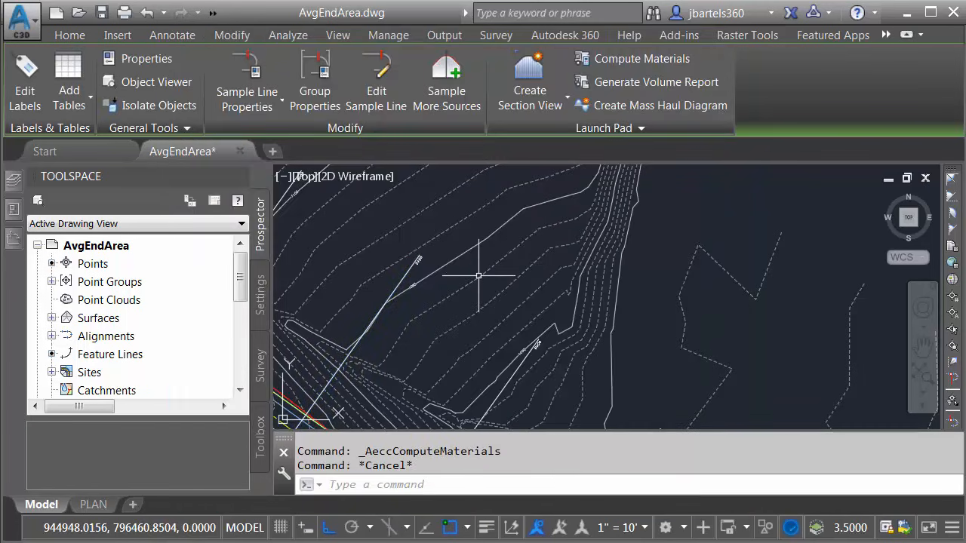
- Expand Quantity Takeoff Criteria in the Settings tree to show ADSK-EARTHWORK, and bring up its actions
{"action": "left_click", "coordinate": [69, 35]}
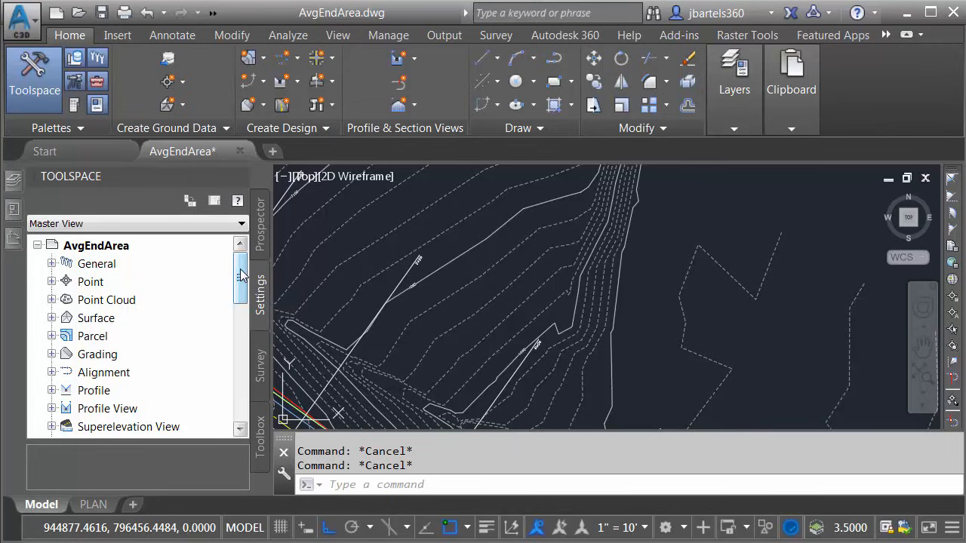
{"action": "scroll", "scroll_direction": "down", "scroll_amount": 3}
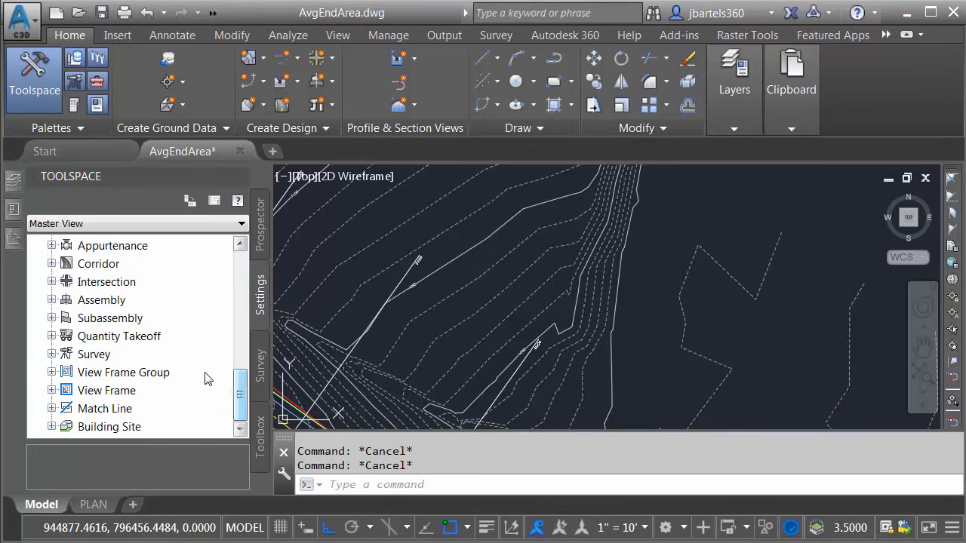
{"action": "left_click", "coordinate": [52, 336]}
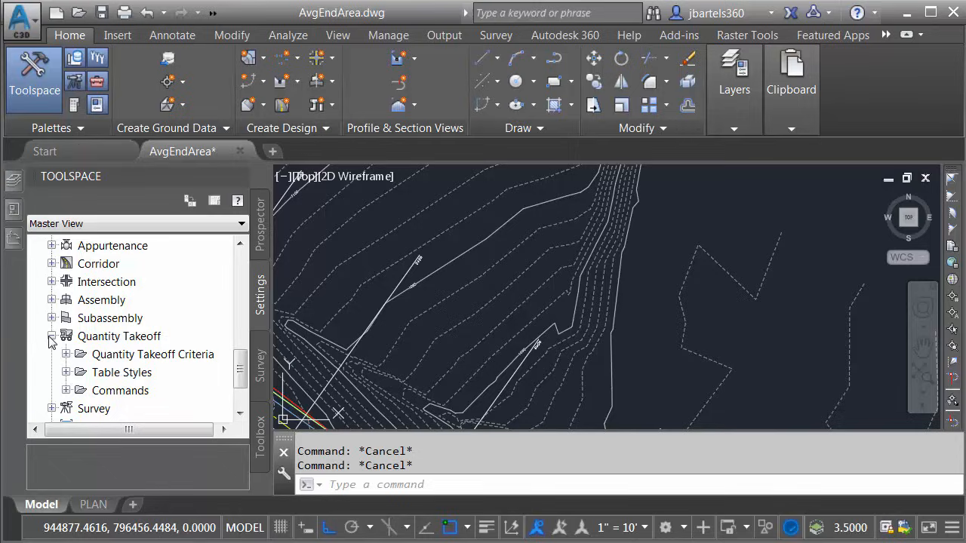
{"action": "left_click", "coordinate": [67, 354]}
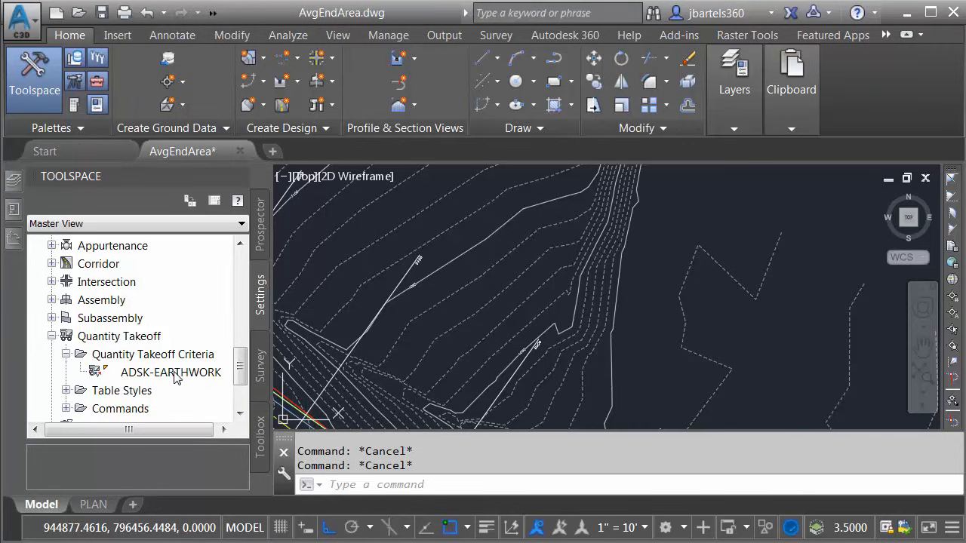
{"action": "mouse_move", "coordinate": [159, 375]}
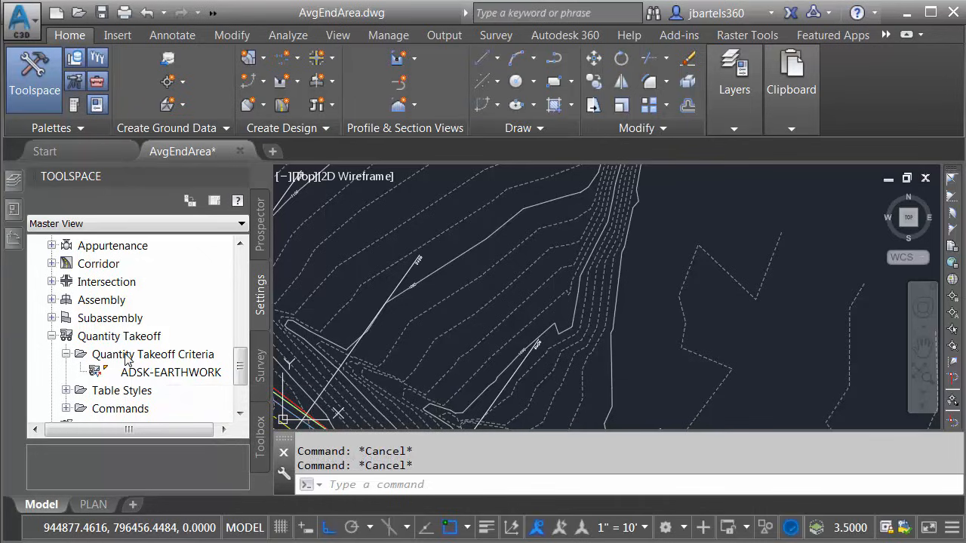
{"action": "right_click", "coordinate": [153, 354]}
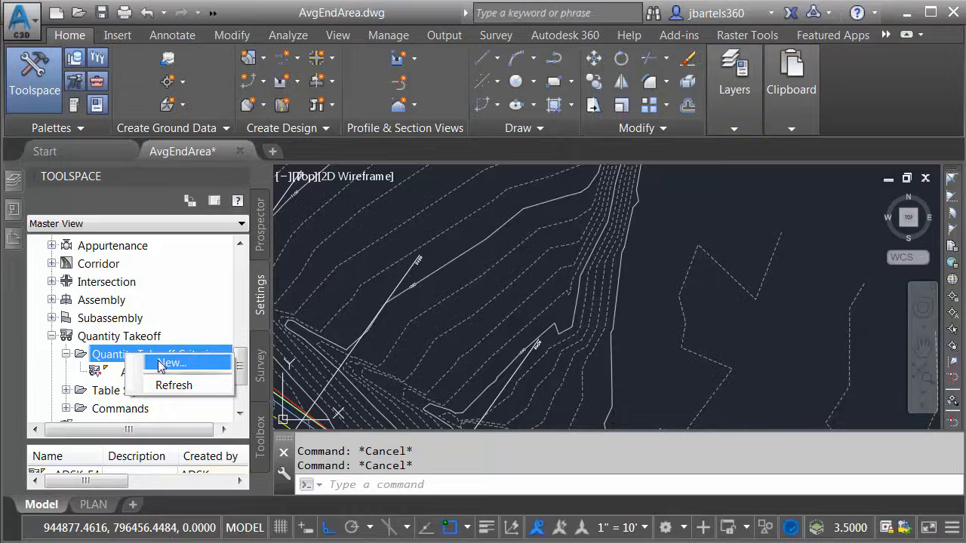
- Create new takeoff criteria named 'Earthwork Calcs' and view its empty material list
{"action": "left_click", "coordinate": [172, 363]}
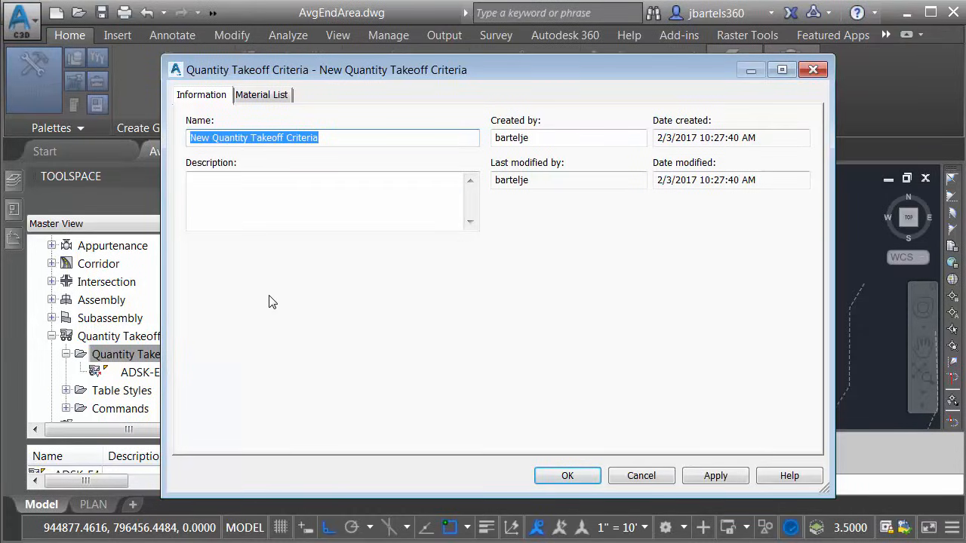
{"action": "type", "text": "Ea"}
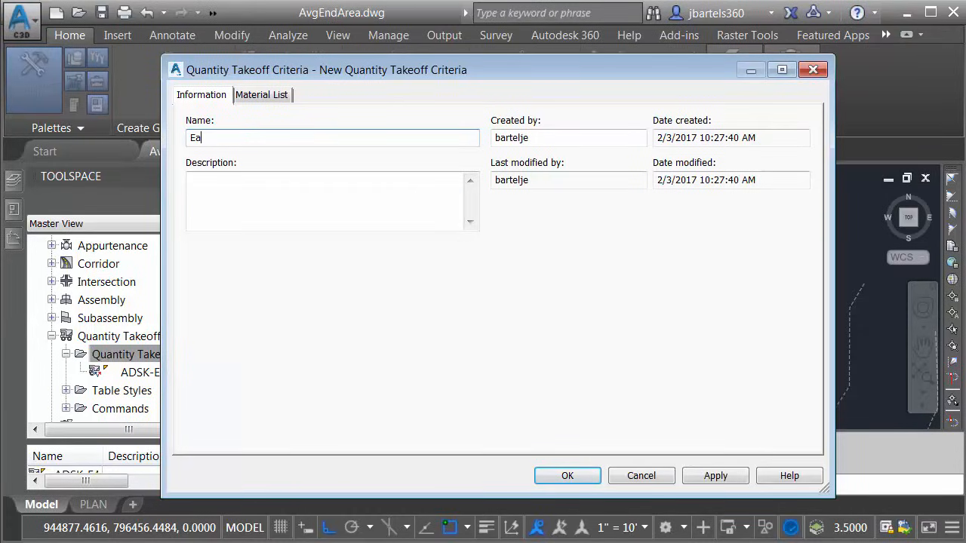
{"action": "type", "text": "rthwork Calcs"}
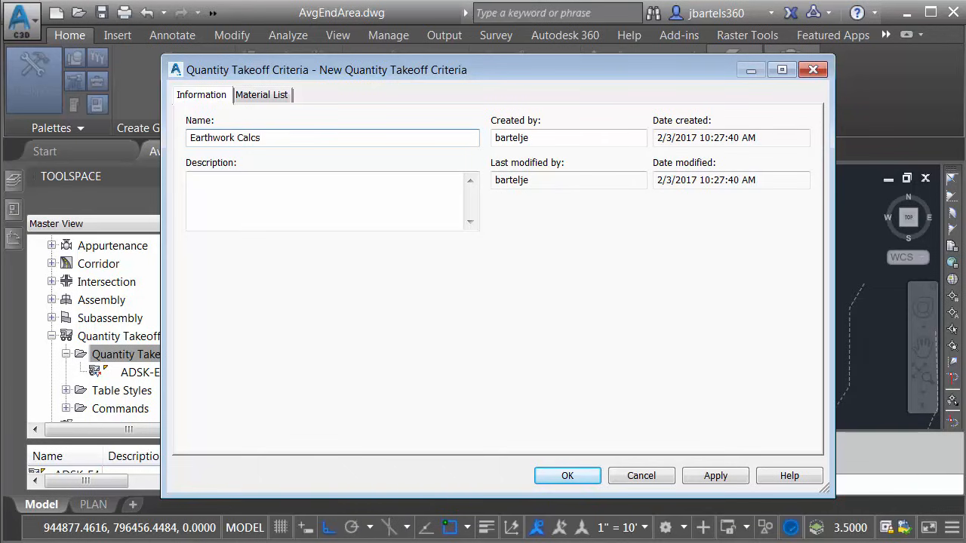
{"action": "left_click", "coordinate": [262, 95]}
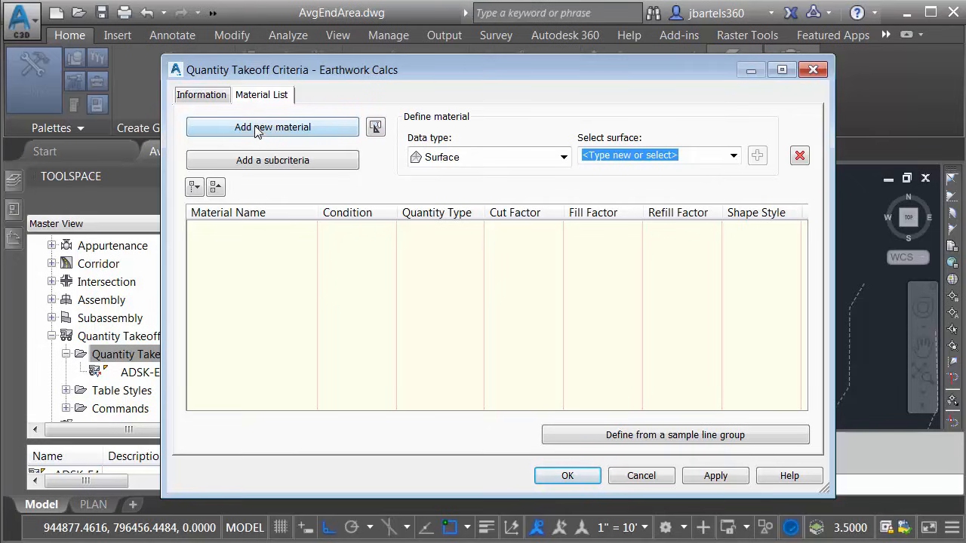
- Add a 'Cut' material with quantity type Cut and factor 1.00
{"action": "left_click", "coordinate": [272, 127]}
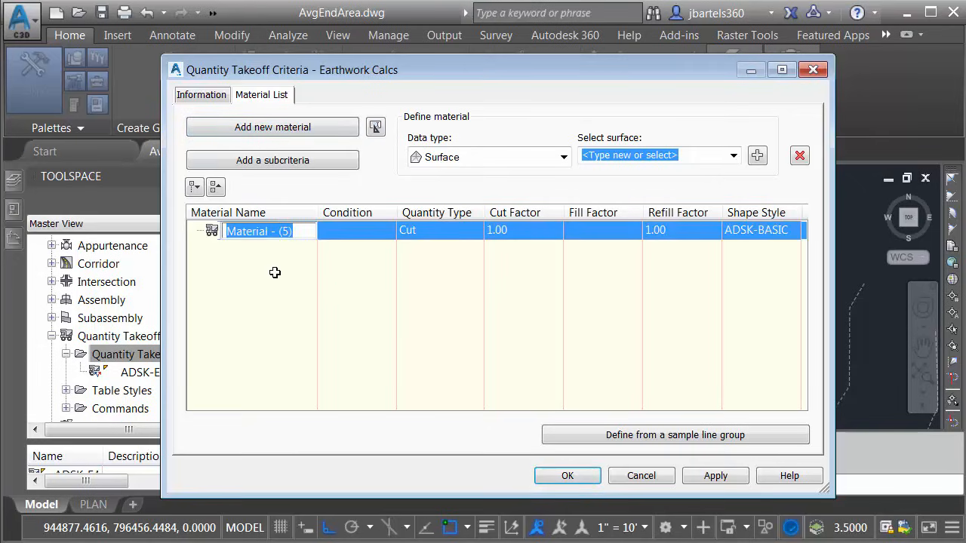
{"action": "type", "text": "Cut"}
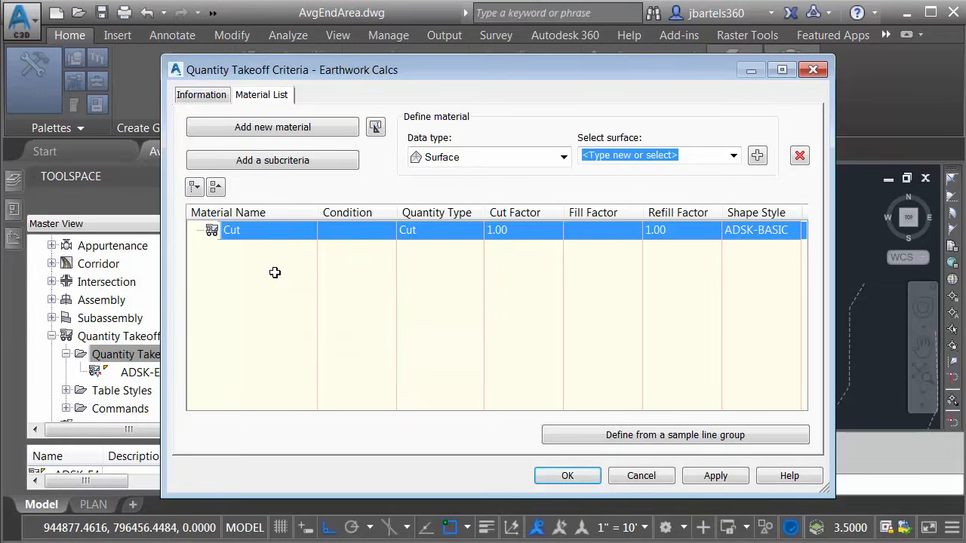
{"action": "mouse_move", "coordinate": [467, 232]}
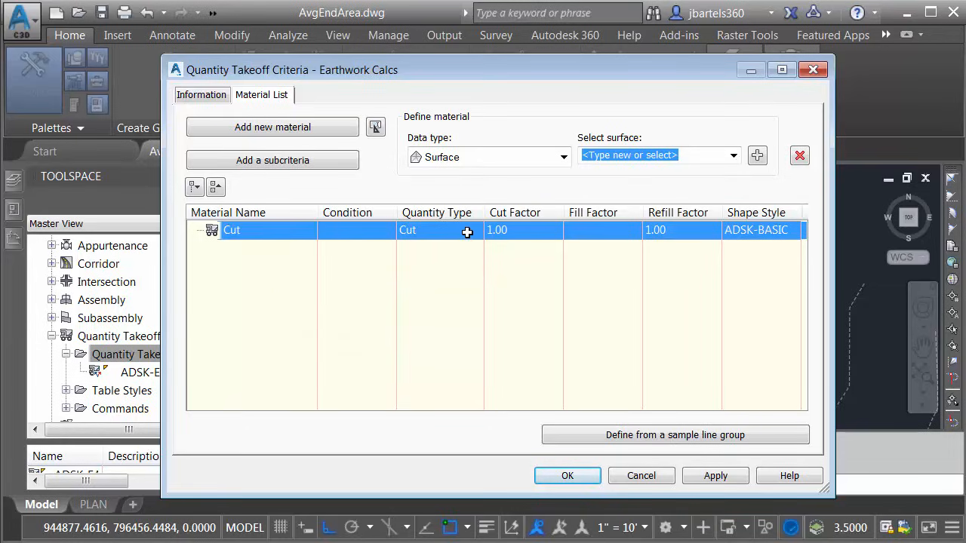
{"action": "left_click", "coordinate": [474, 231]}
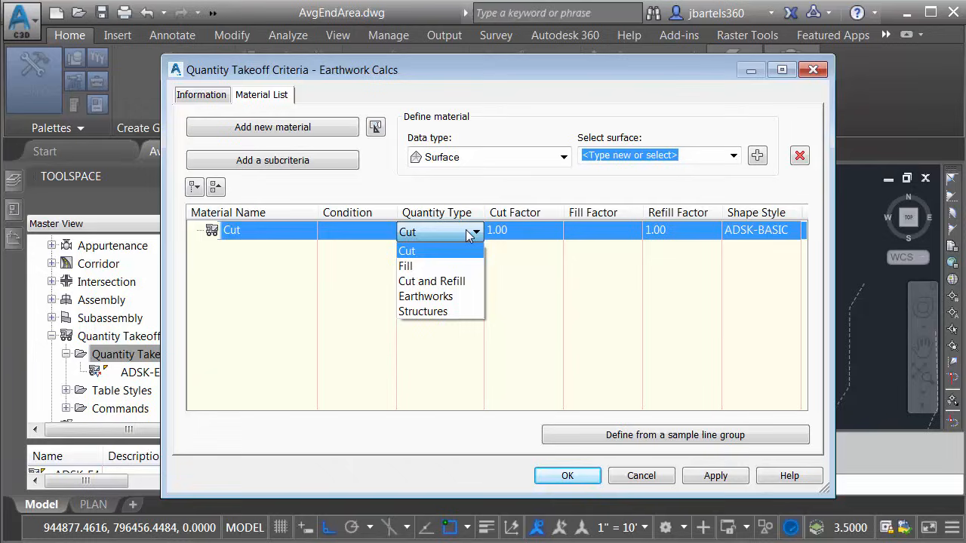
{"action": "mouse_move", "coordinate": [426, 295]}
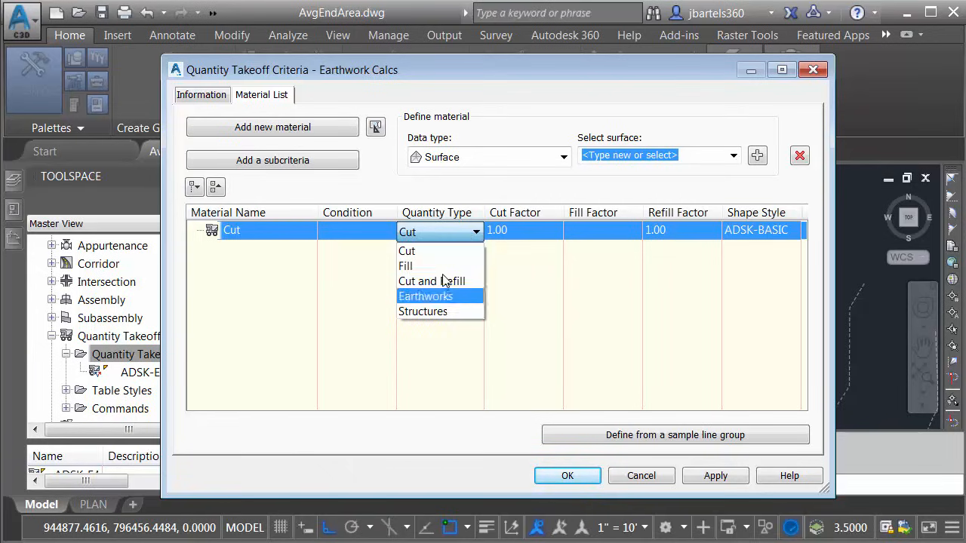
{"action": "left_click", "coordinate": [407, 250]}
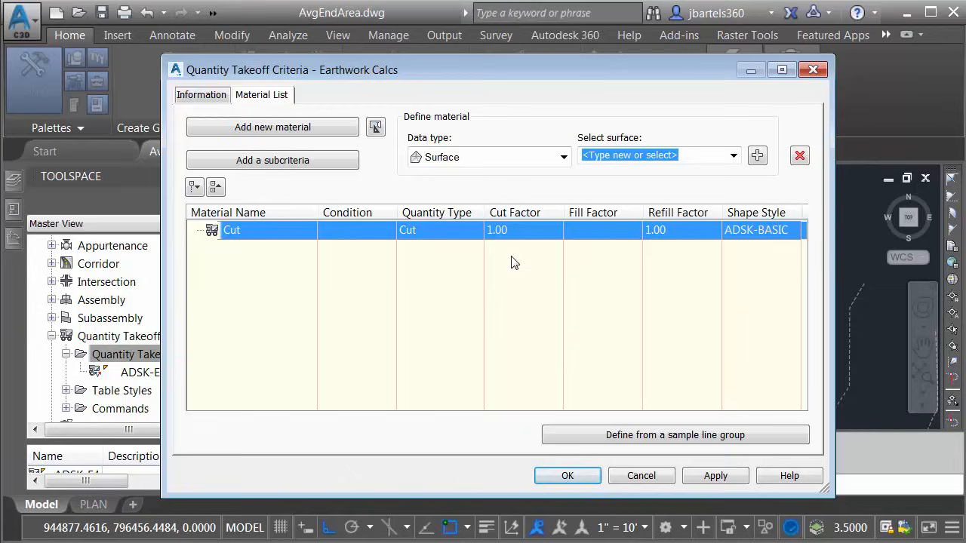
{"action": "mouse_move", "coordinate": [251, 257]}
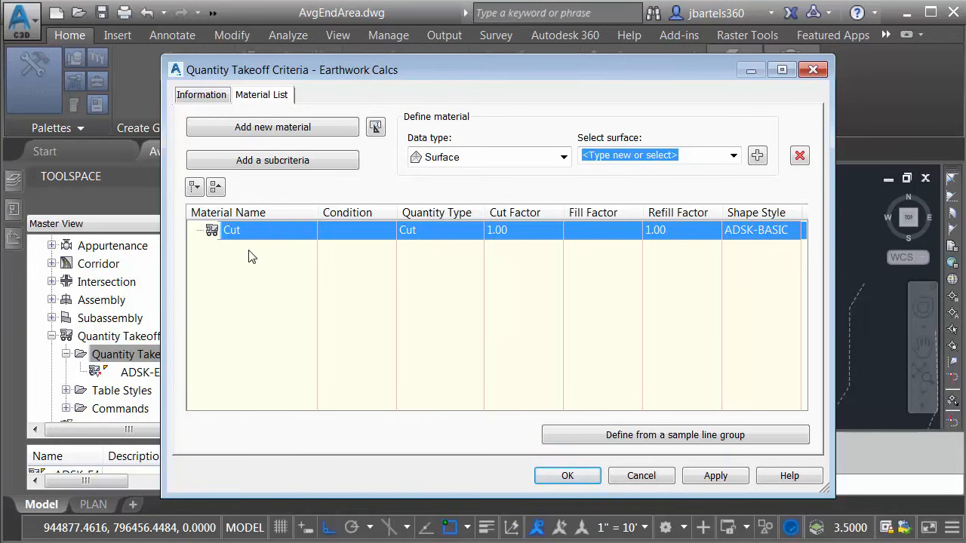
{"action": "mouse_move", "coordinate": [241, 253]}
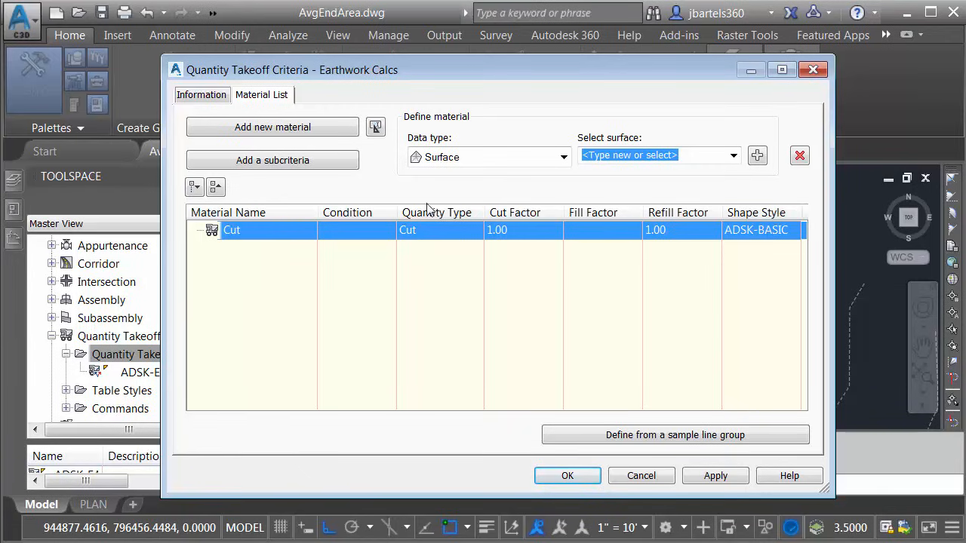
{"action": "mouse_move", "coordinate": [447, 177]}
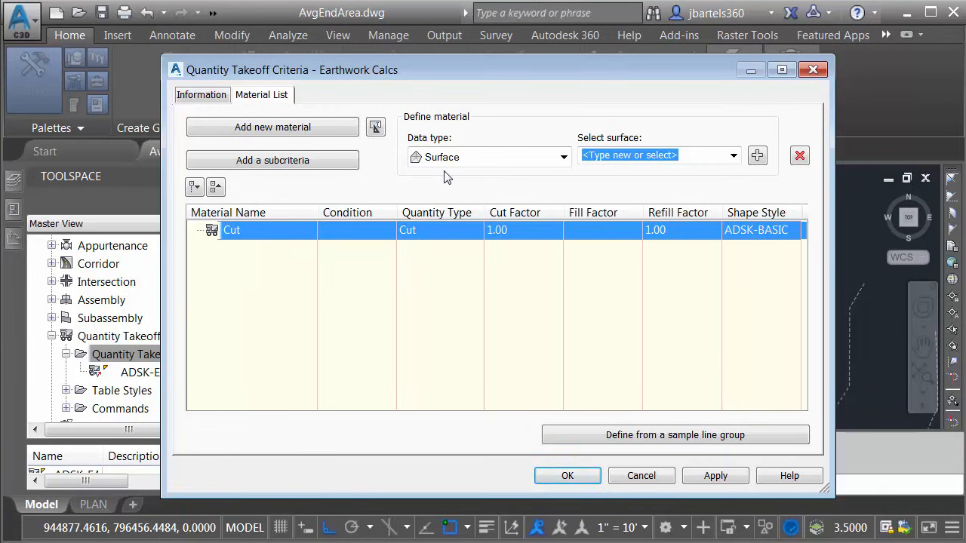
- Add the EG surface as a condition of the Cut material
{"action": "left_click", "coordinate": [732, 154]}
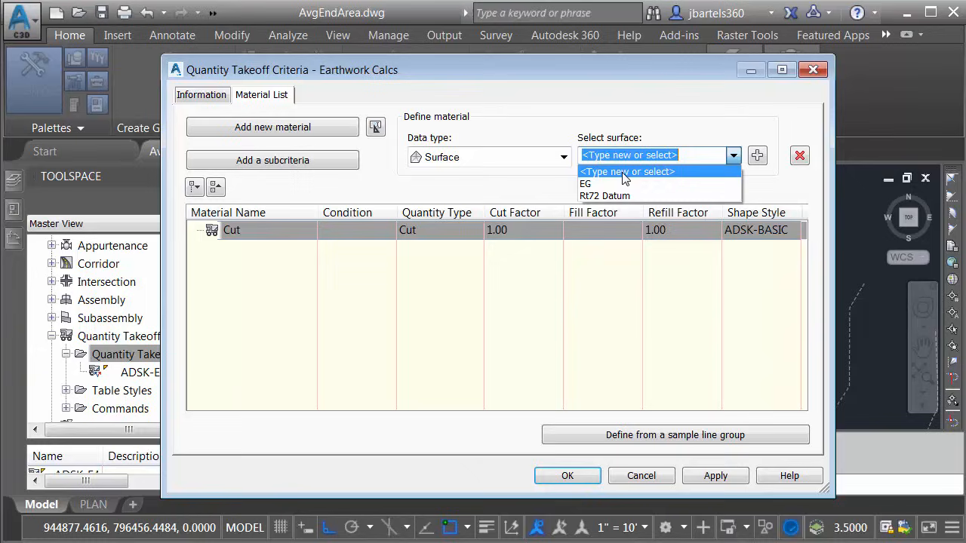
{"action": "left_click", "coordinate": [585, 184]}
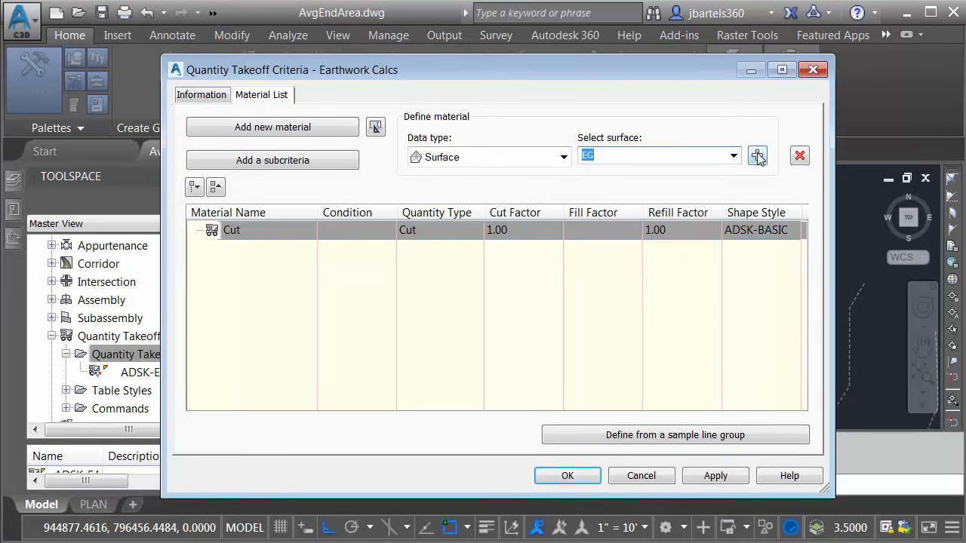
{"action": "left_click", "coordinate": [731, 156]}
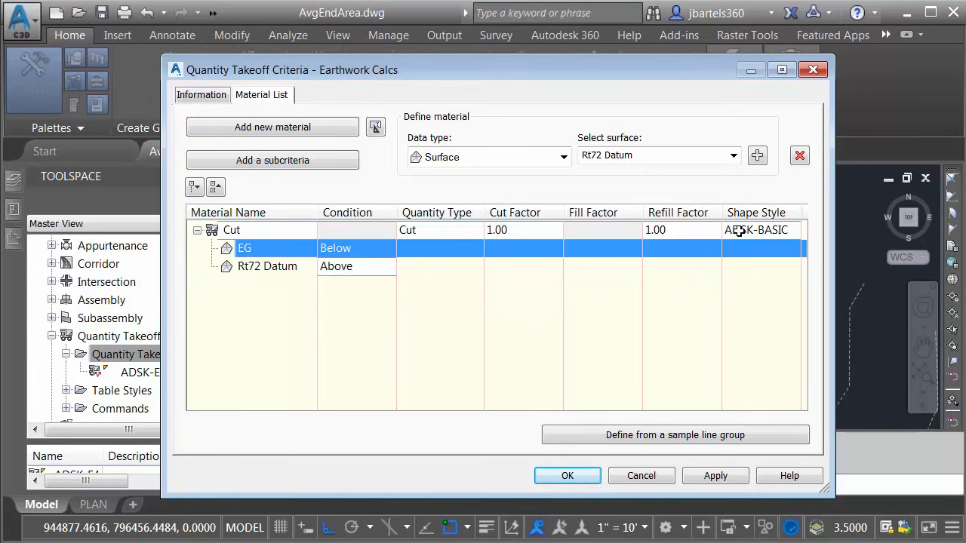
- Replace the Cut material's ADSK-BASIC shape style with the section cut style
{"action": "left_click", "coordinate": [755, 229]}
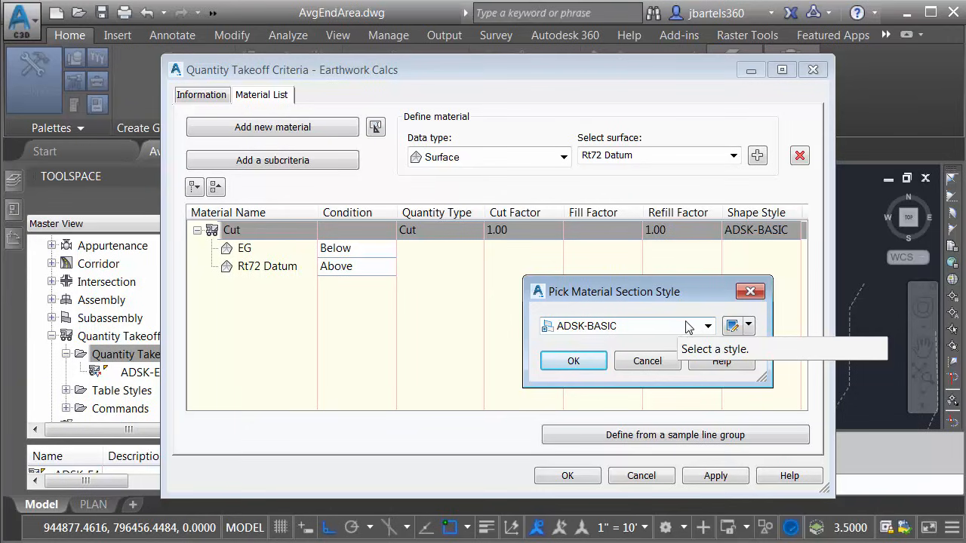
{"action": "left_click", "coordinate": [706, 325]}
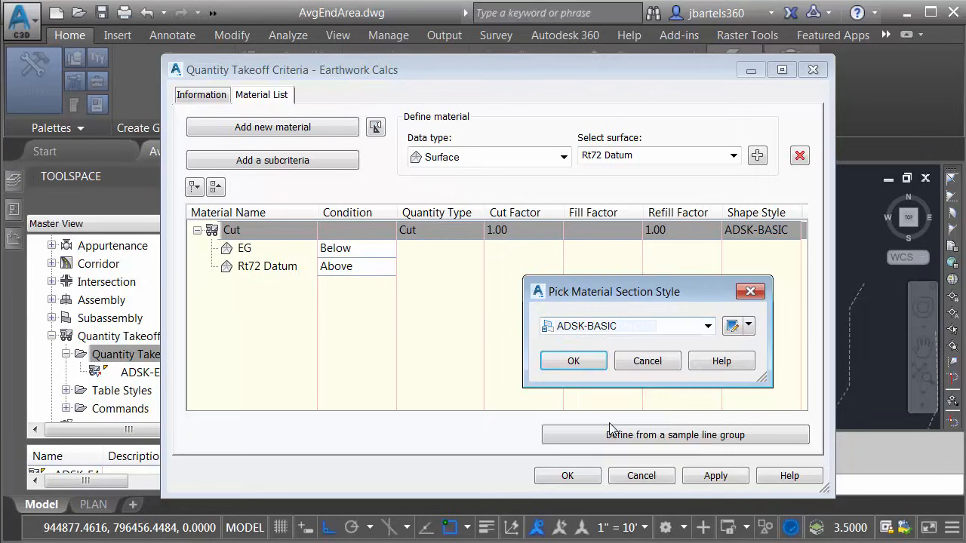
{"action": "left_click", "coordinate": [573, 360]}
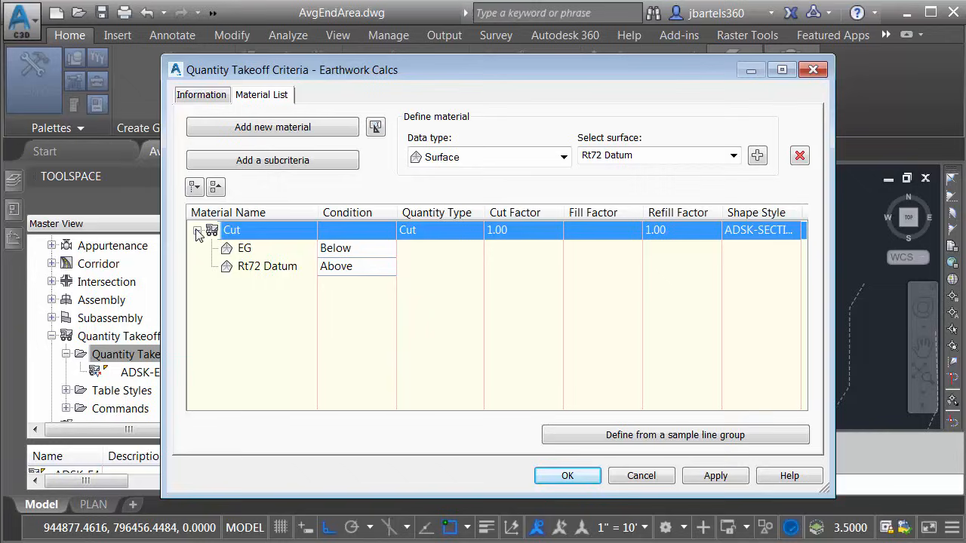
- Add a second material with quantity type Fill
{"action": "left_click", "coordinate": [198, 230]}
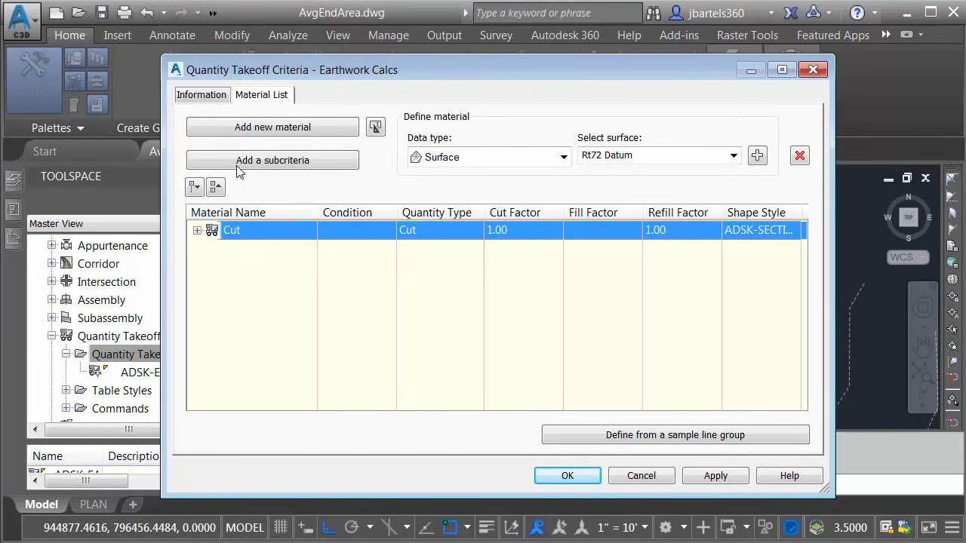
{"action": "left_click", "coordinate": [272, 126]}
{"action": "type", "text": "Fill"}
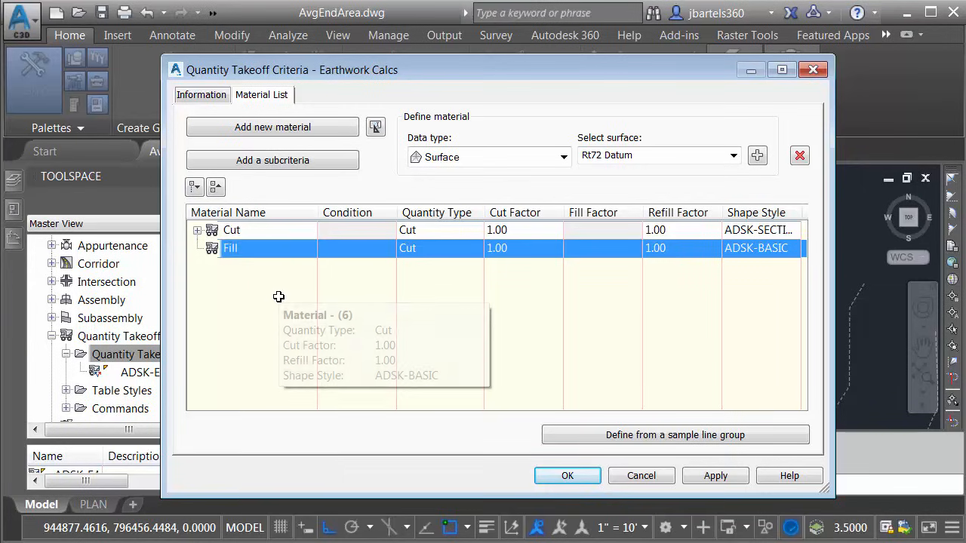
{"action": "left_click", "coordinate": [475, 250]}
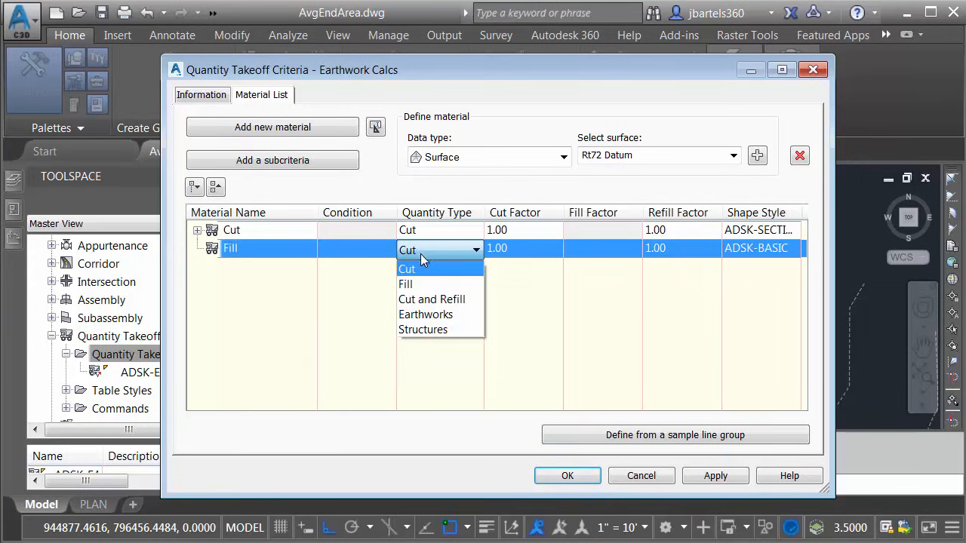
{"action": "left_click", "coordinate": [405, 284]}
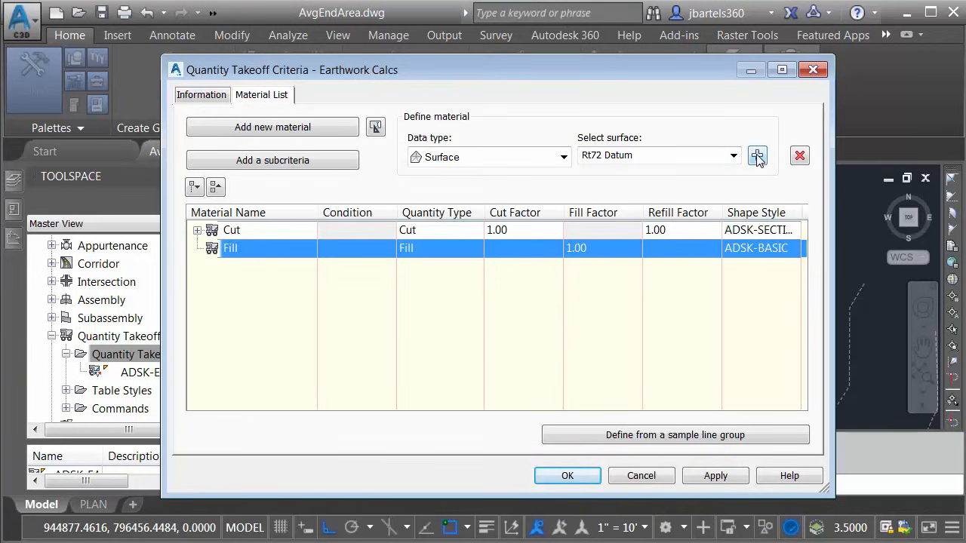
- Give Fill the Rt72 Datum and EG surfaces and ADSK-SECTION FILL style, then accept the criteria
{"action": "left_click", "coordinate": [732, 156]}
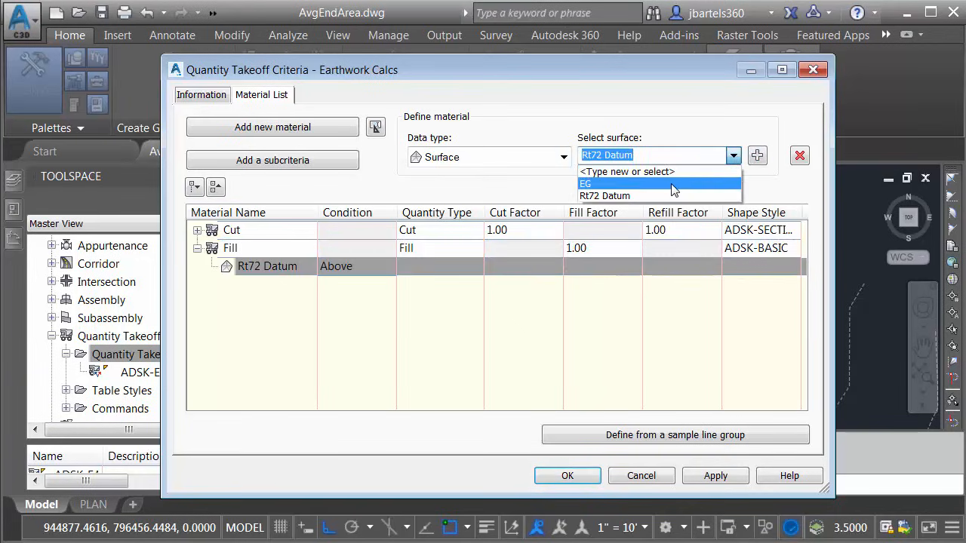
{"action": "left_click", "coordinate": [585, 183]}
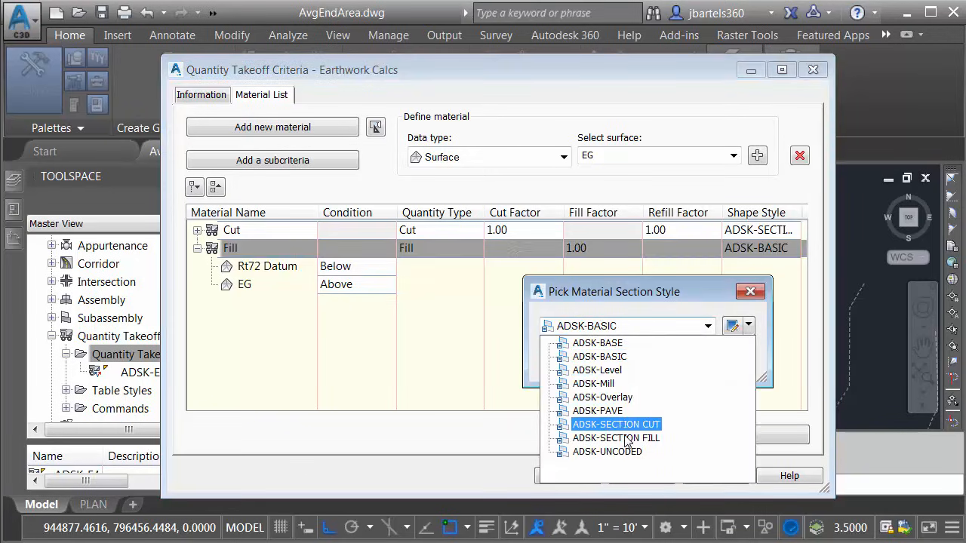
{"action": "left_click", "coordinate": [615, 438]}
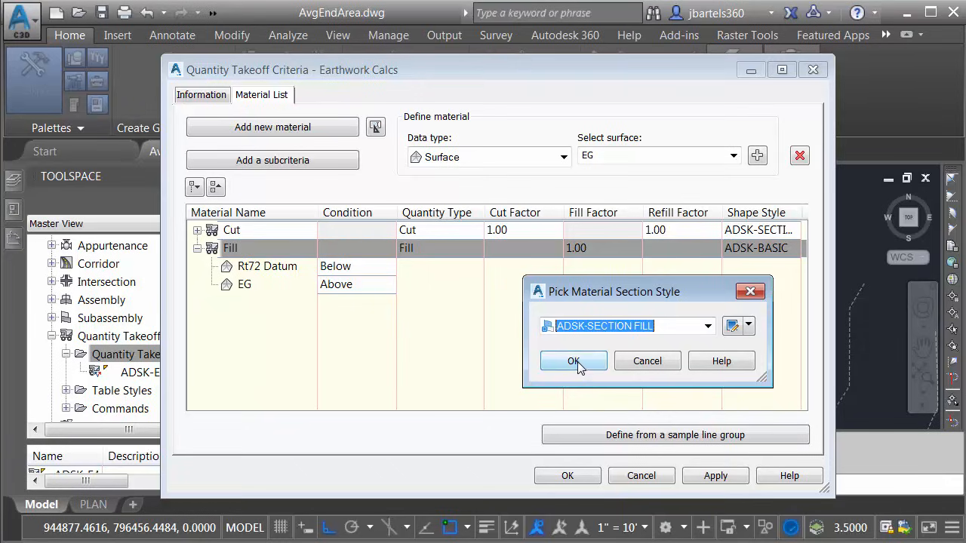
{"action": "left_click", "coordinate": [573, 360]}
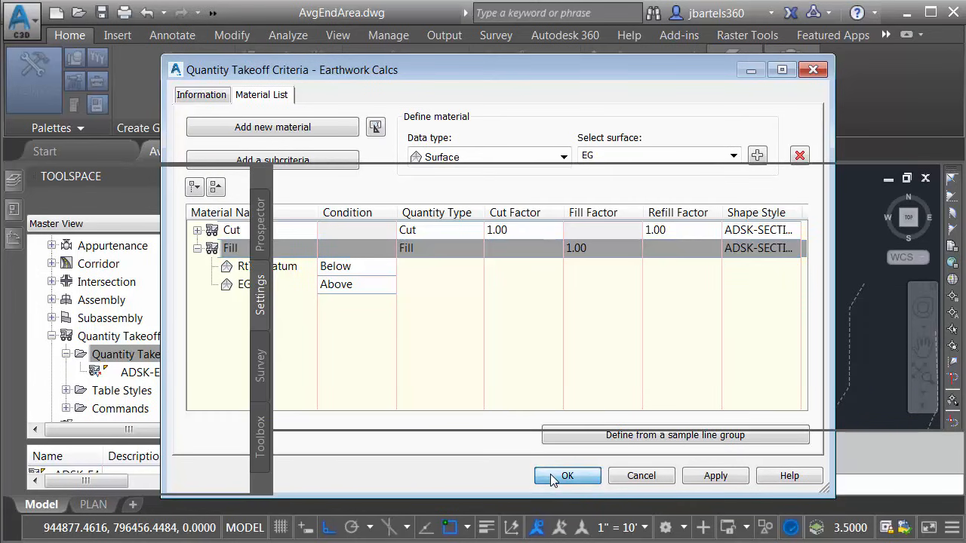
{"action": "left_click", "coordinate": [566, 475]}
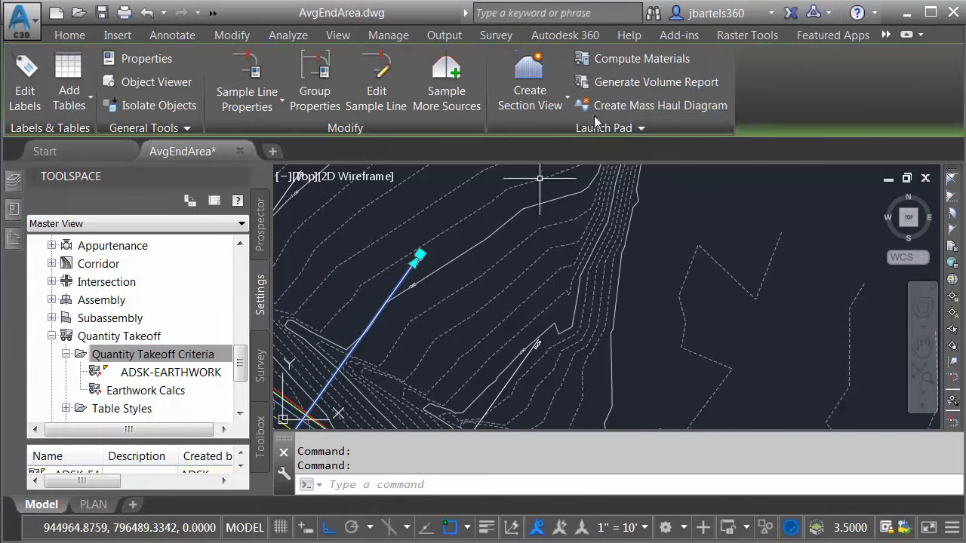
- Compute materials for the Rte_72_Prop-SLG sample lines using the Earthwork Calcs criteria
{"action": "left_click", "coordinate": [641, 58]}
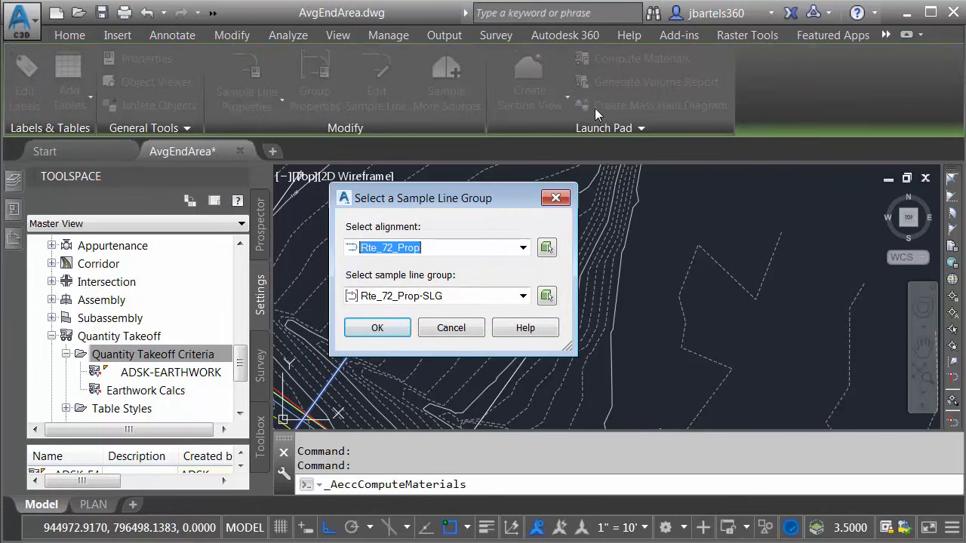
{"action": "left_click", "coordinate": [377, 327]}
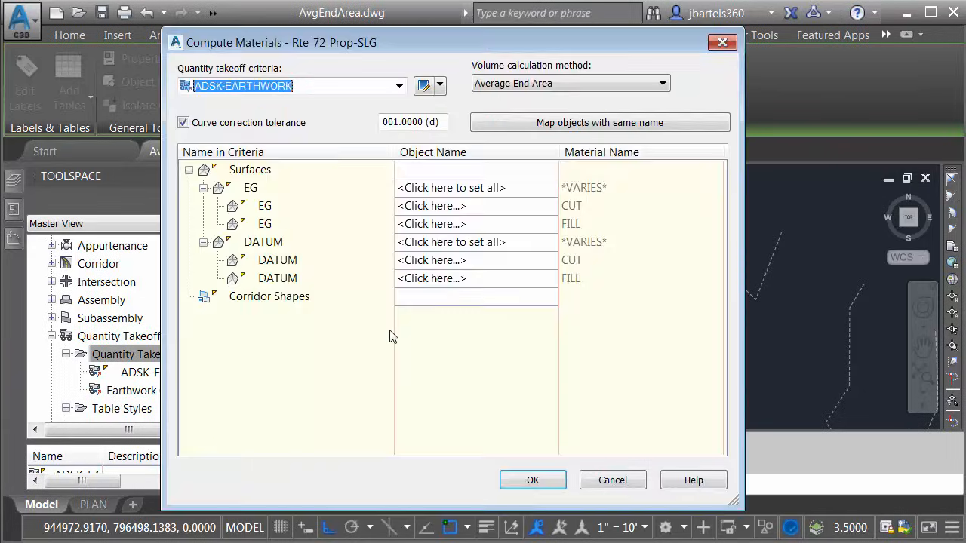
{"action": "left_click", "coordinate": [400, 85]}
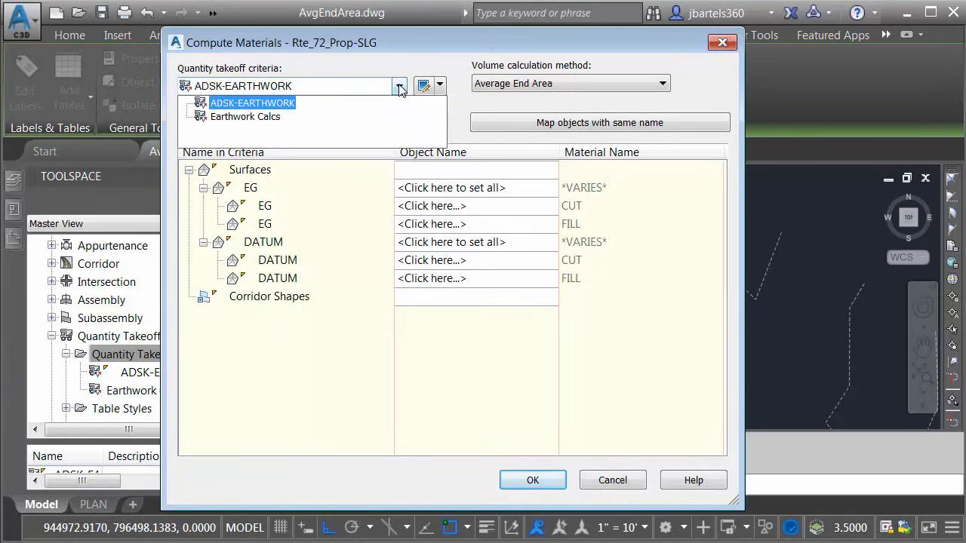
{"action": "left_click", "coordinate": [245, 116]}
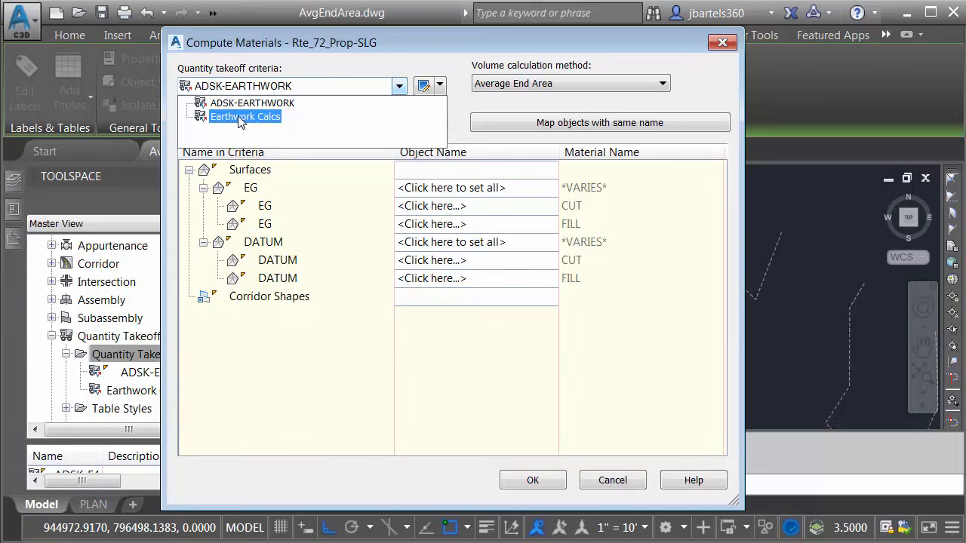
{"action": "left_click", "coordinate": [244, 117]}
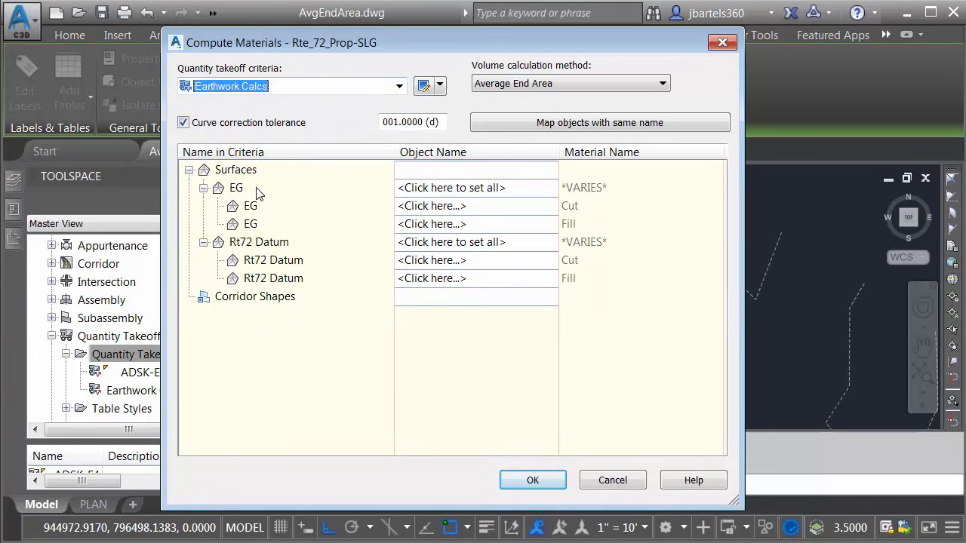
{"action": "mouse_move", "coordinate": [386, 195]}
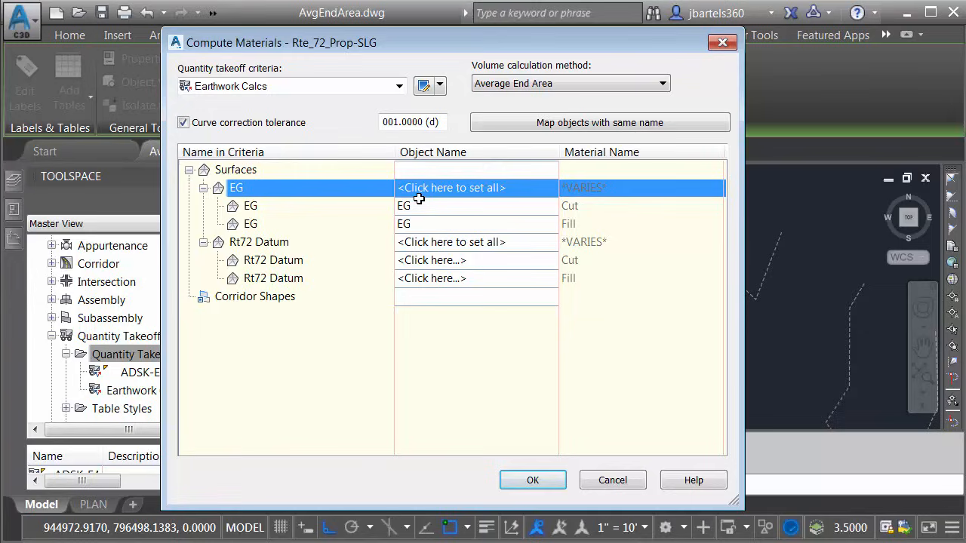
- Assign Rt72 Rt72 Datum to both datum entries, keep Average End Area, and compute
{"action": "left_click", "coordinate": [475, 242]}
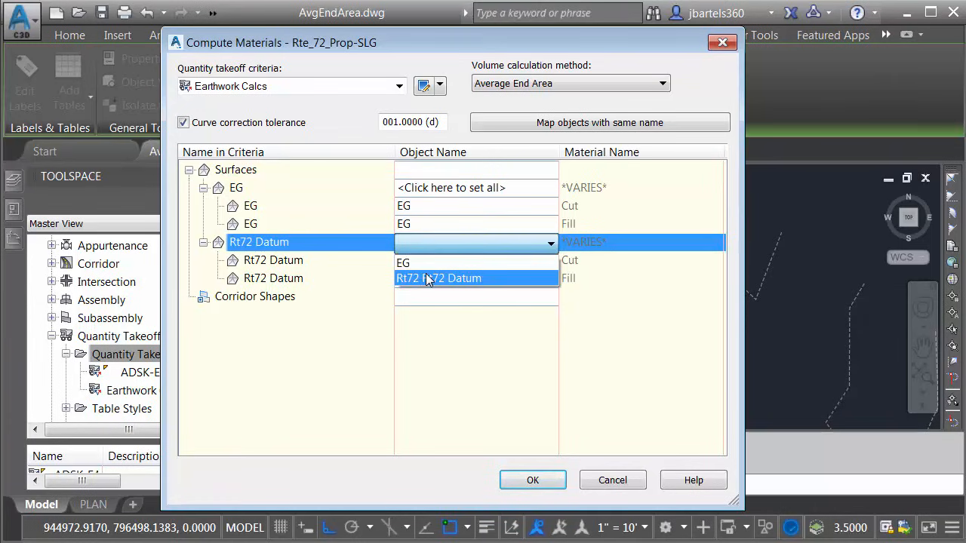
{"action": "left_click", "coordinate": [439, 278]}
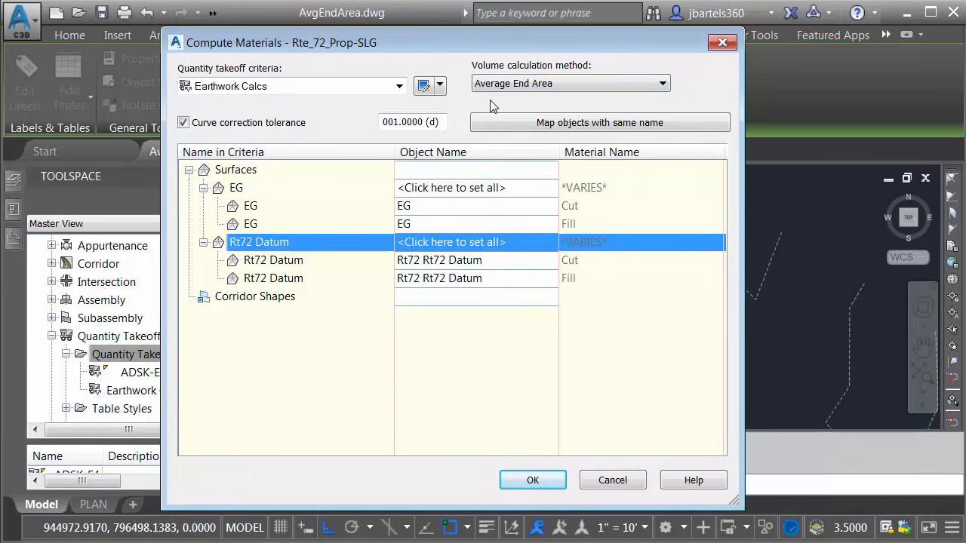
{"action": "left_click", "coordinate": [661, 83]}
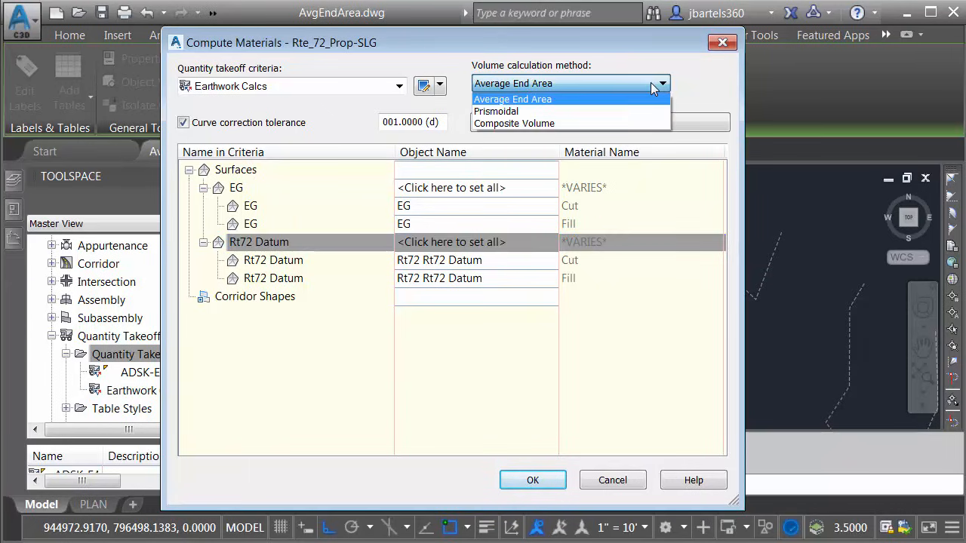
{"action": "left_click", "coordinate": [512, 98]}
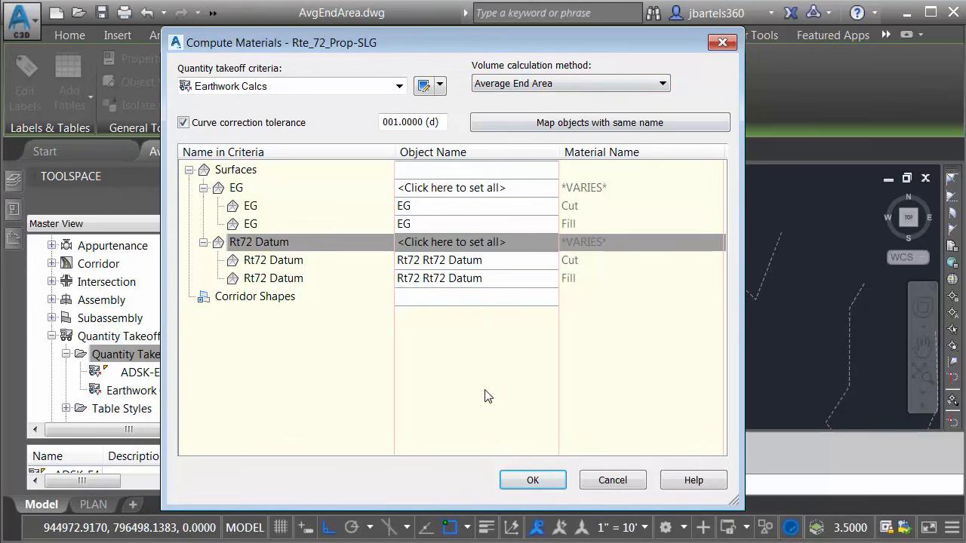
{"action": "left_click", "coordinate": [532, 480]}
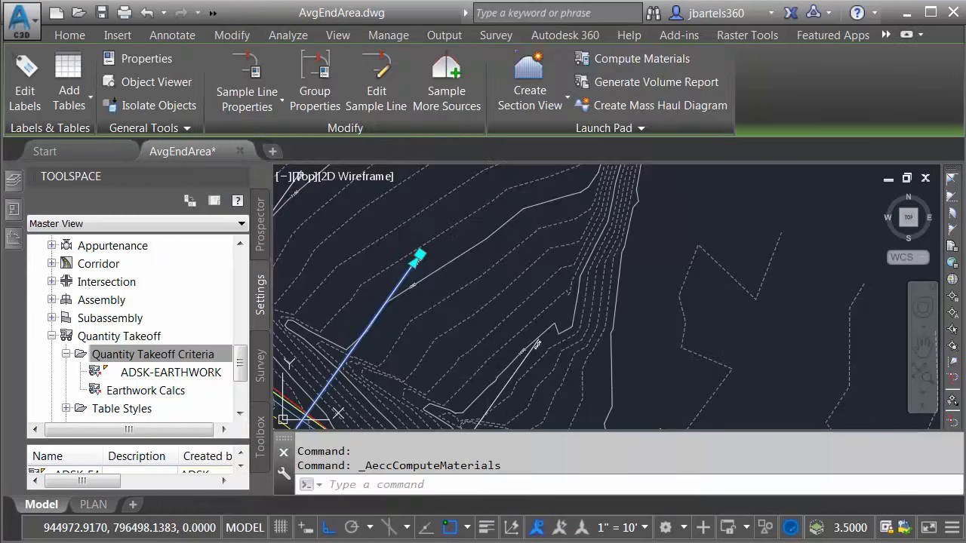
{"action": "mouse_move", "coordinate": [485, 372]}
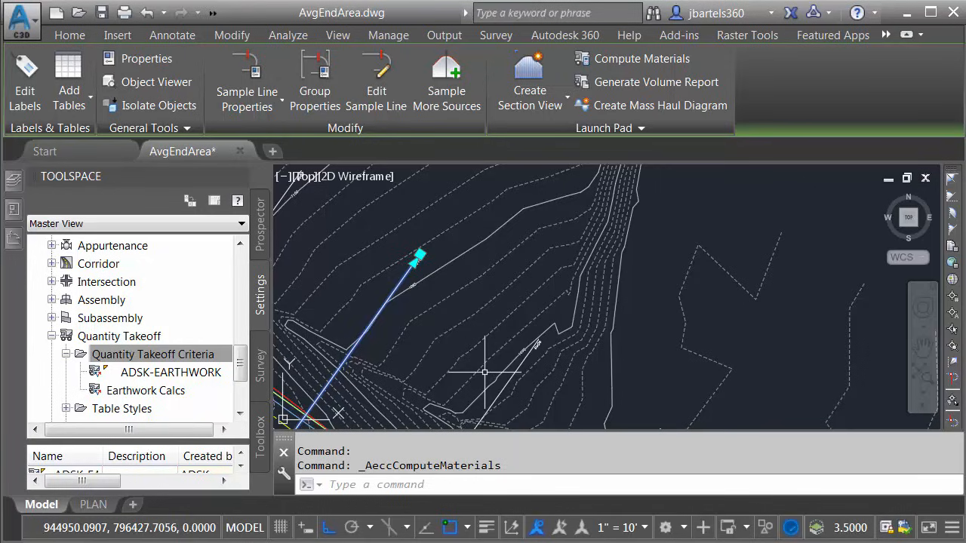
{"action": "mouse_move", "coordinate": [471, 354]}
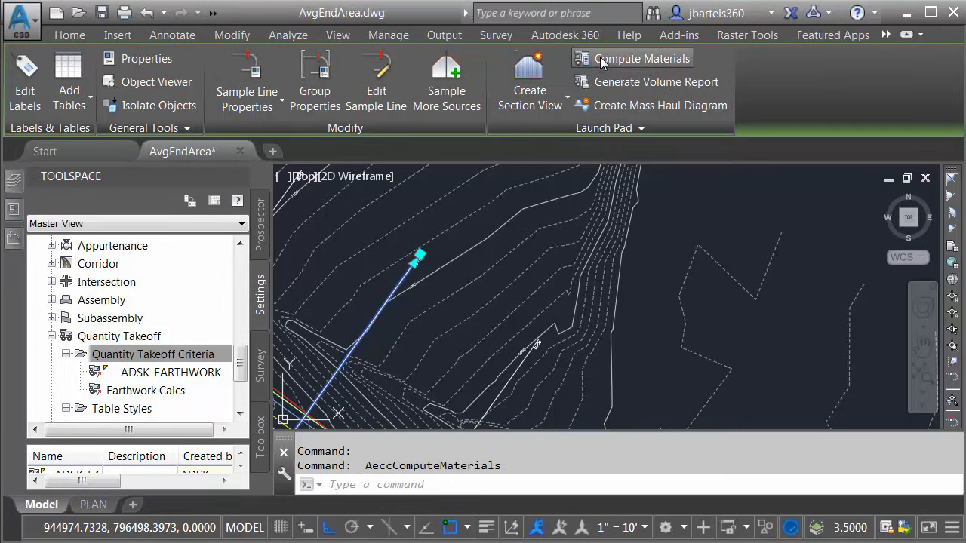
- Rename the material list 'Earthwork cut and fill', check its Cut and Fill materials, and accept
{"action": "left_click", "coordinate": [642, 58]}
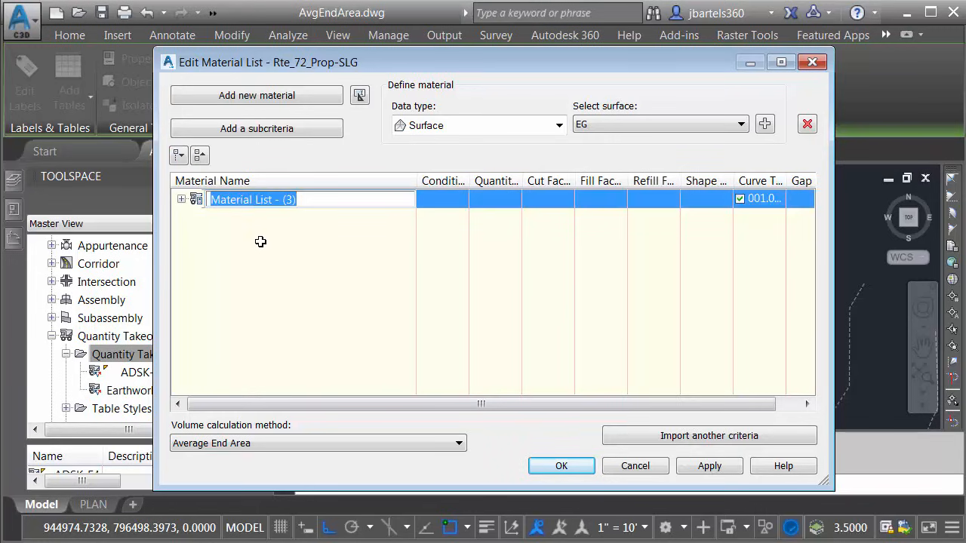
{"action": "type", "text": "Earthwork cut and fill"}
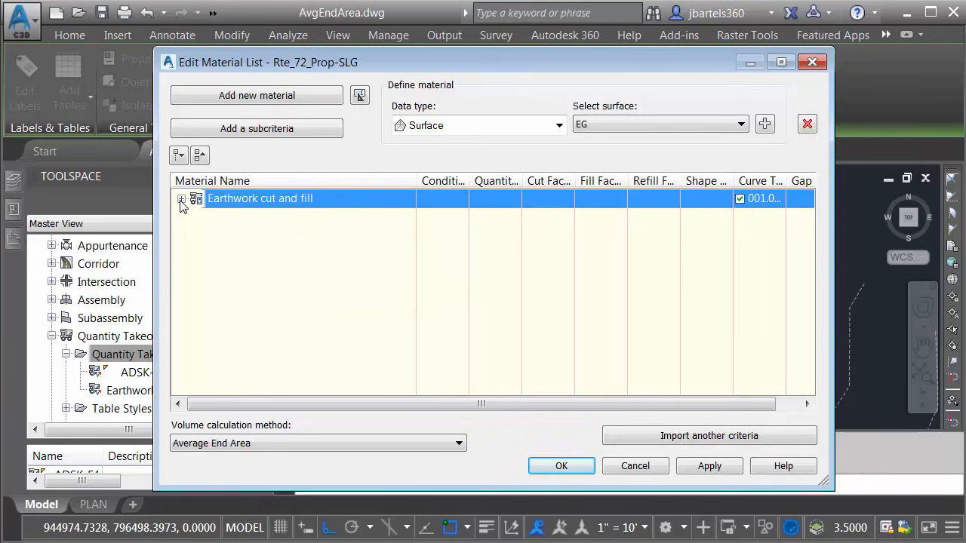
{"action": "left_click", "coordinate": [181, 202]}
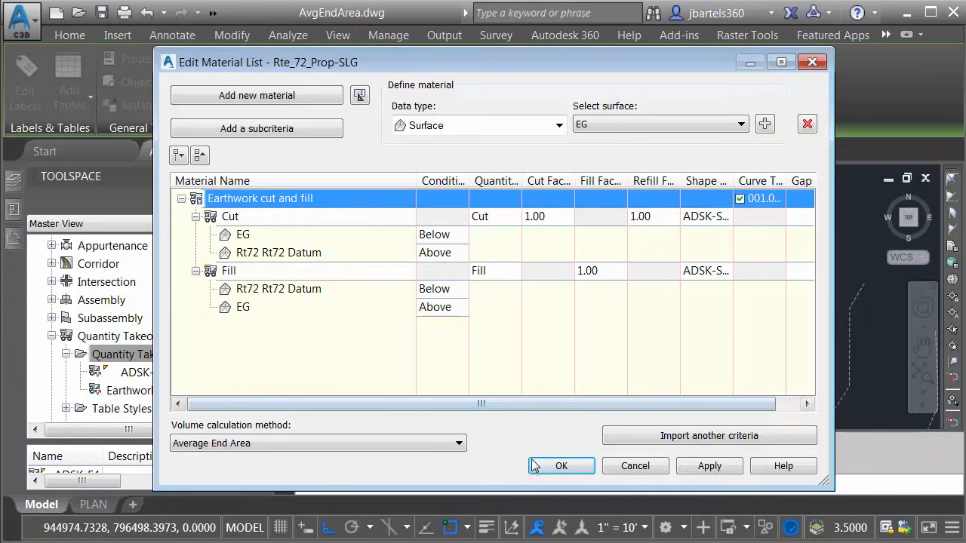
{"action": "left_click", "coordinate": [561, 466]}
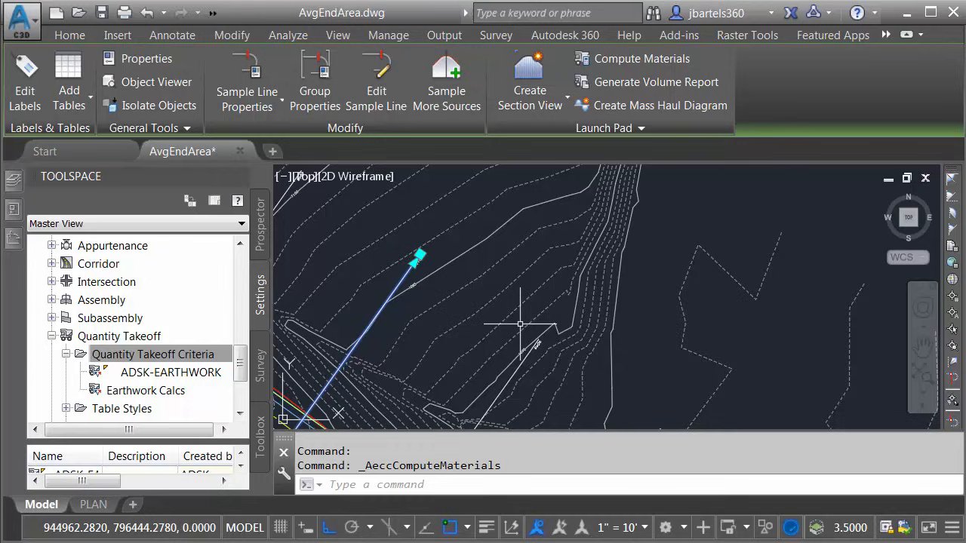
{"action": "mouse_move", "coordinate": [545, 267]}
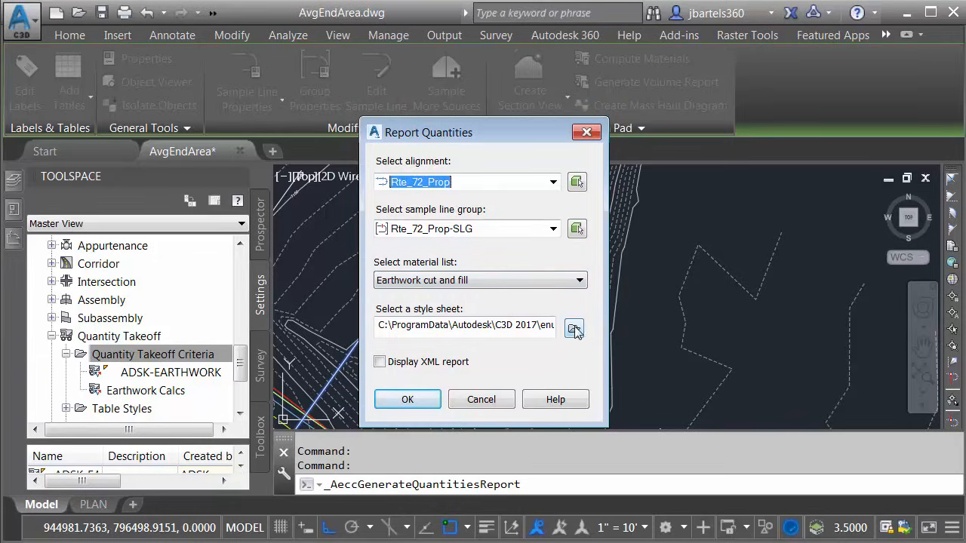
- Load the earthwork.xsl style sheet for the Rte_72_Prop volume report
{"action": "left_click", "coordinate": [574, 329]}
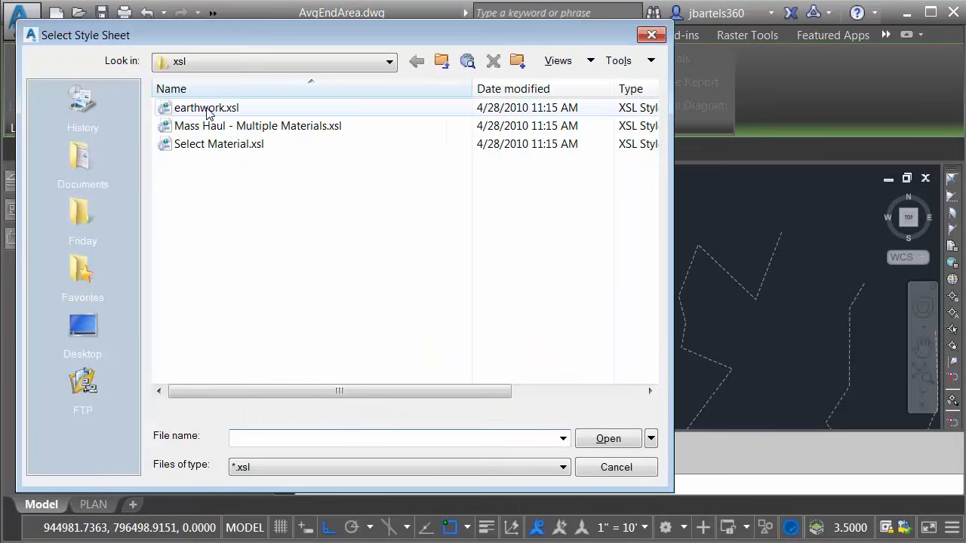
{"action": "left_click", "coordinate": [206, 107]}
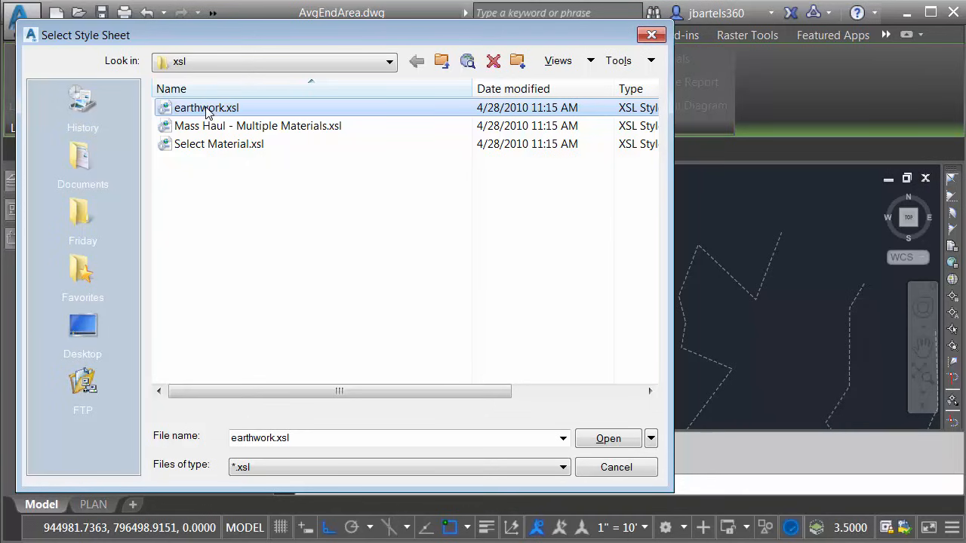
{"action": "left_click", "coordinate": [608, 439]}
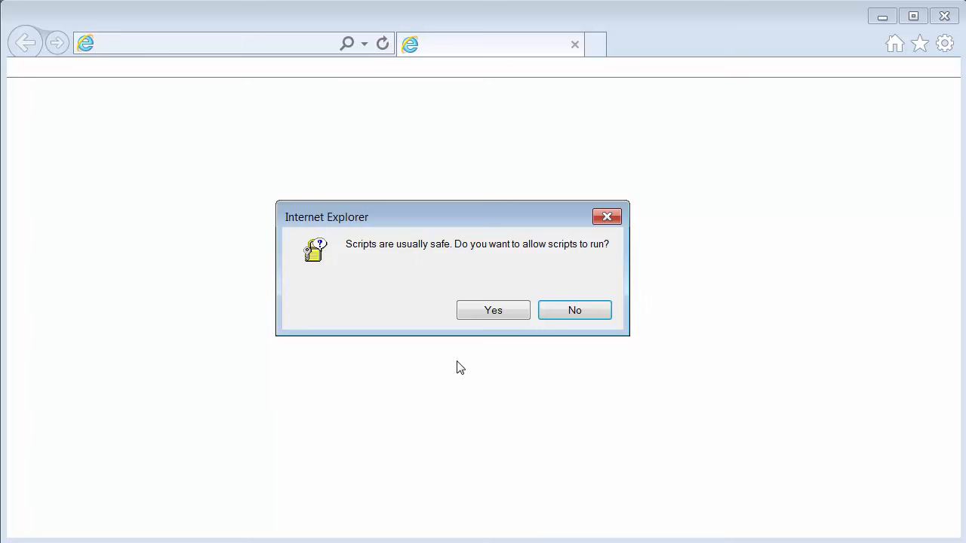
- Allow the report scripts and scroll through volumes from 4+25 to 14+00 (1253.11 cu.yd net)
{"action": "left_click", "coordinate": [493, 310]}
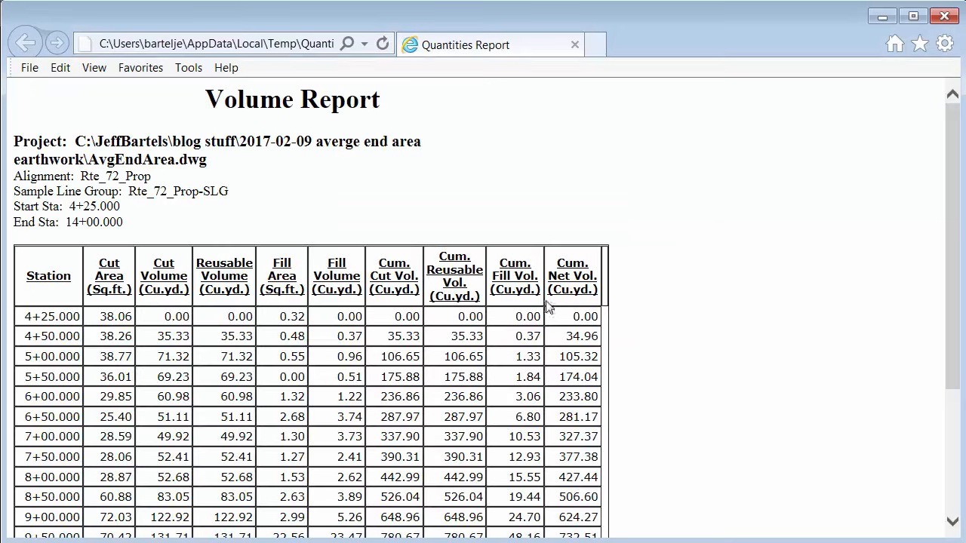
{"action": "scroll", "scroll_direction": "down", "scroll_amount": 3}
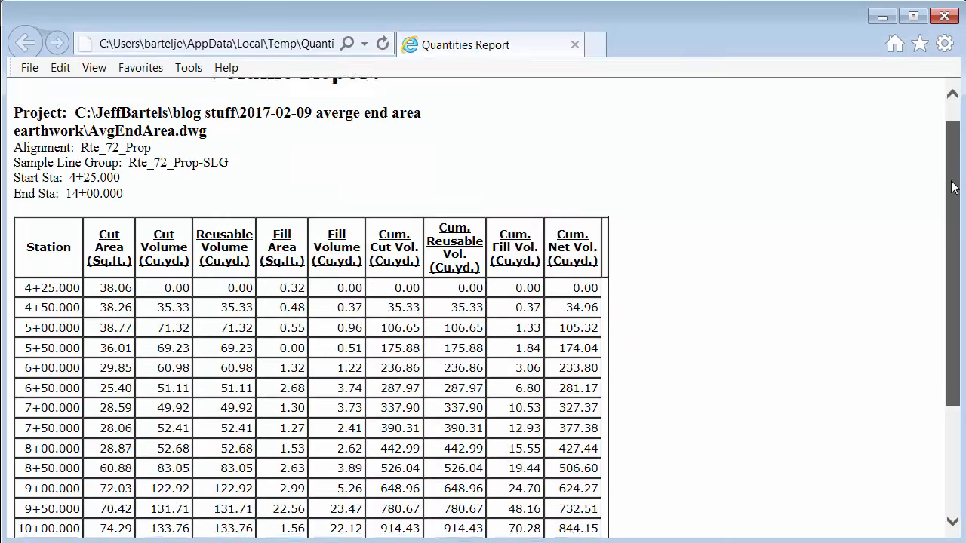
{"action": "scroll", "scroll_direction": "down", "scroll_amount": 3}
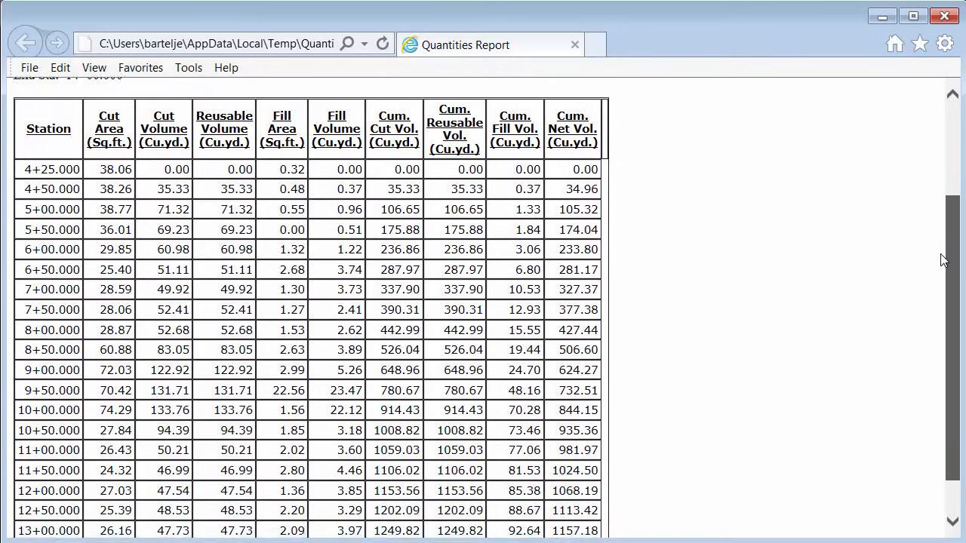
{"action": "scroll", "scroll_direction": "down", "scroll_amount": 3}
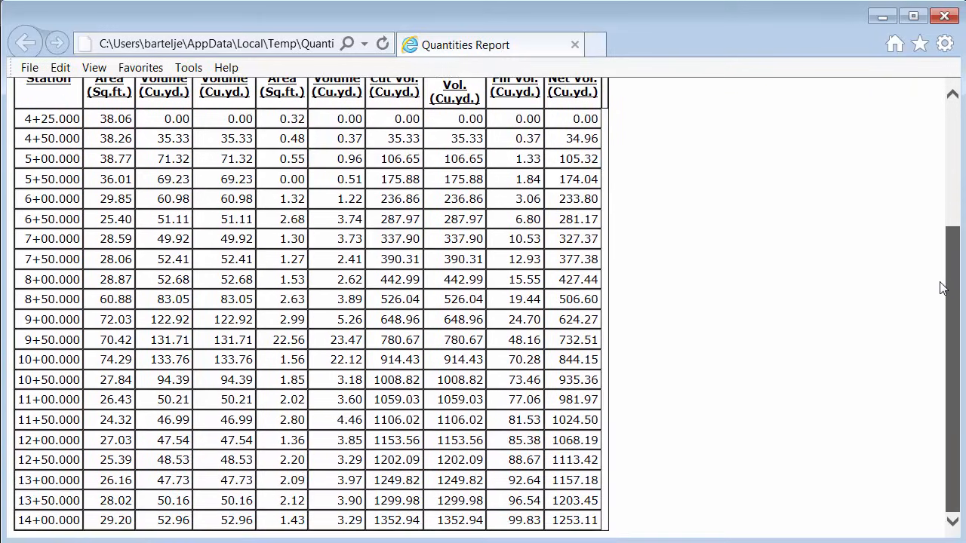
{"action": "scroll", "scroll_direction": "up", "scroll_amount": 3}
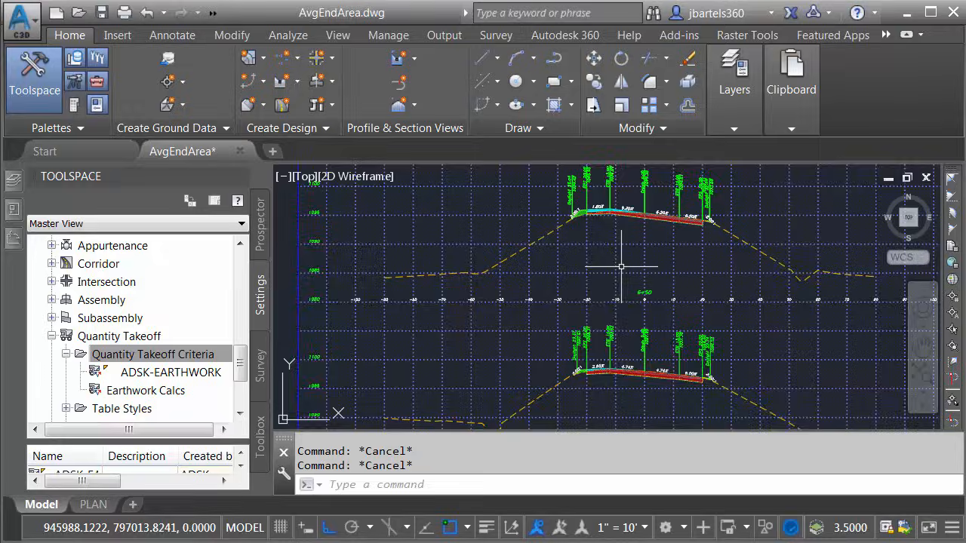
- Zoom in on the section views to inspect the hatched cut and fill areas
{"action": "scroll", "scroll_direction": "up", "scroll_amount": 3}
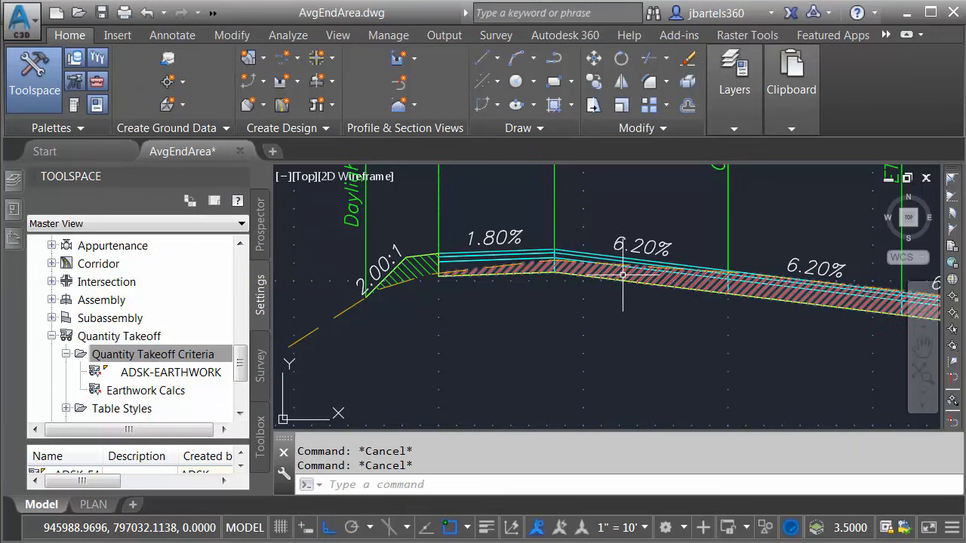
{"action": "mouse_move", "coordinate": [421, 275]}
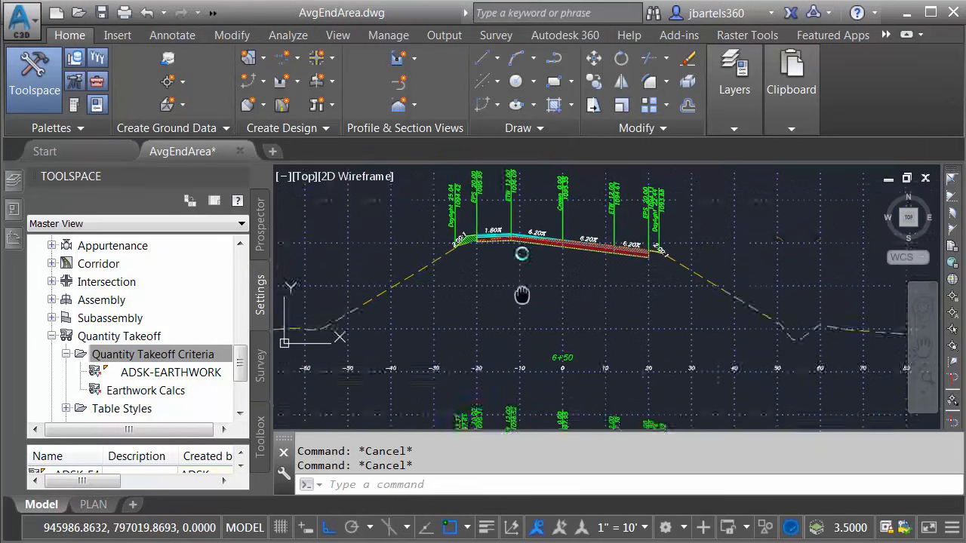
{"action": "scroll", "scroll_direction": "up", "scroll_amount": 3}
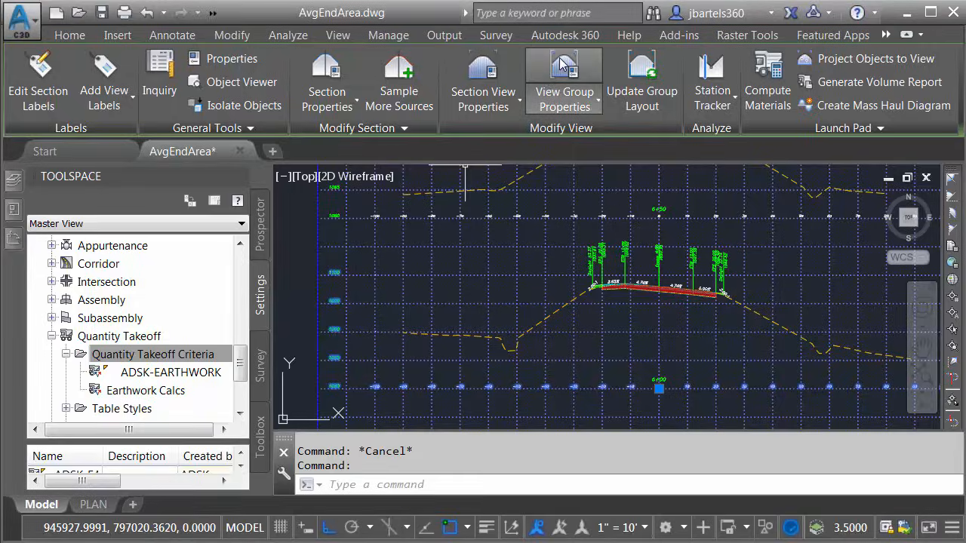
{"action": "left_click", "coordinate": [564, 82]}
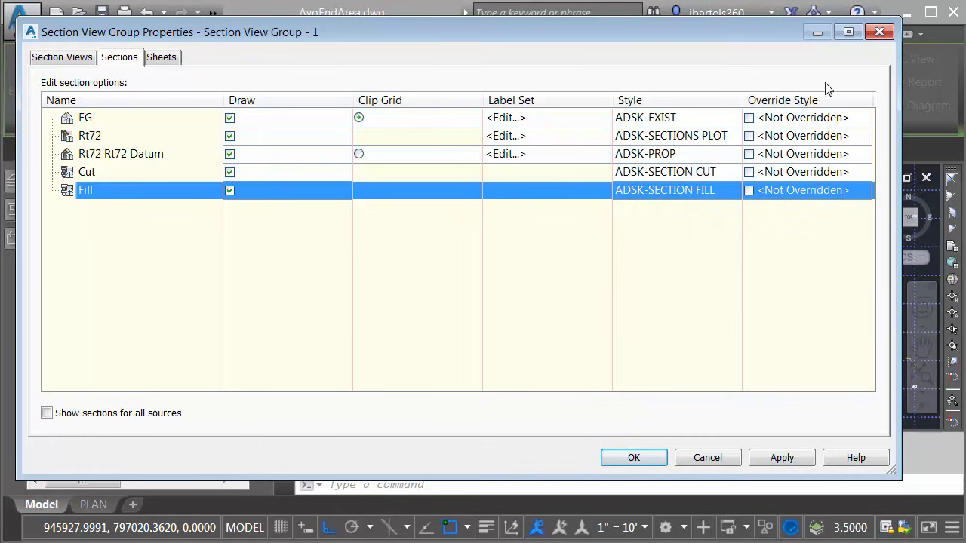
{"action": "left_click", "coordinate": [633, 457]}
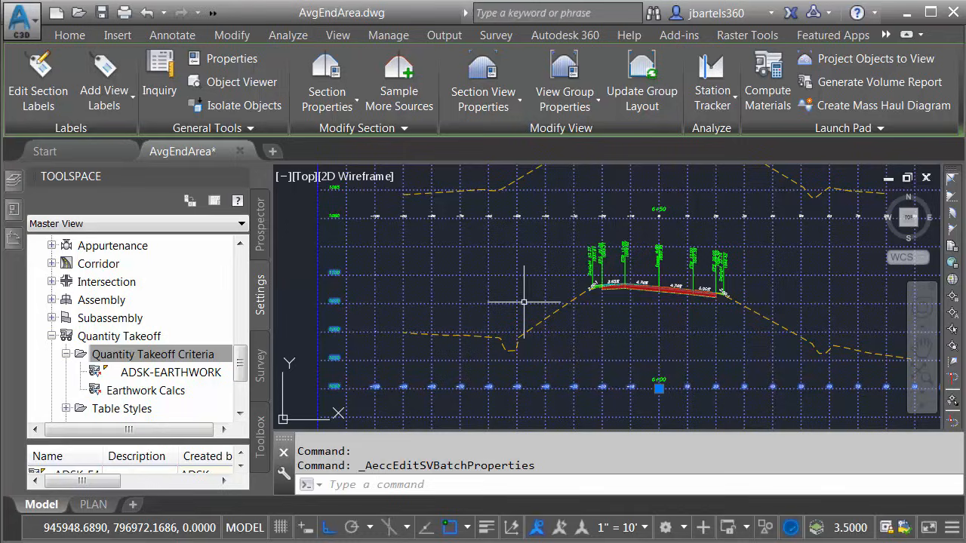
{"action": "left_click", "coordinate": [153, 354]}
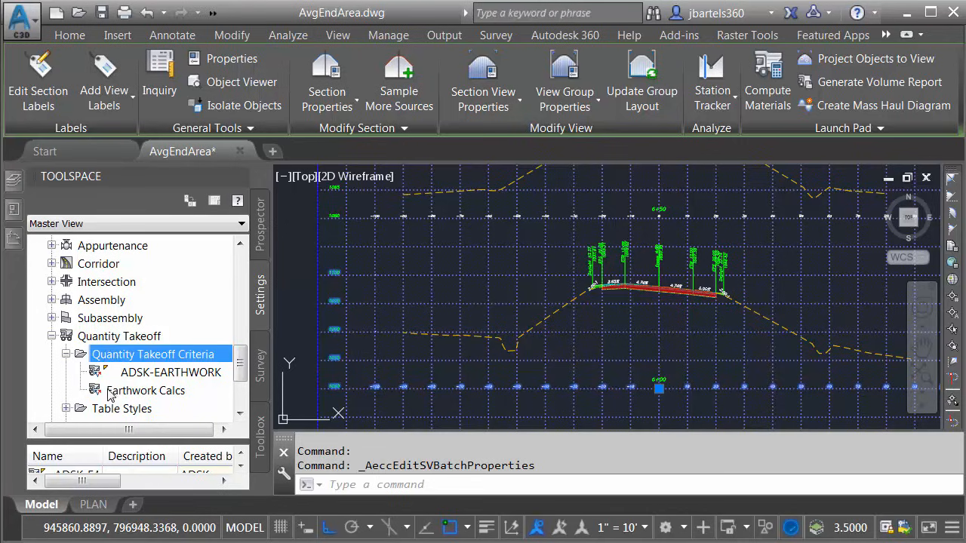
{"action": "mouse_move", "coordinate": [145, 390]}
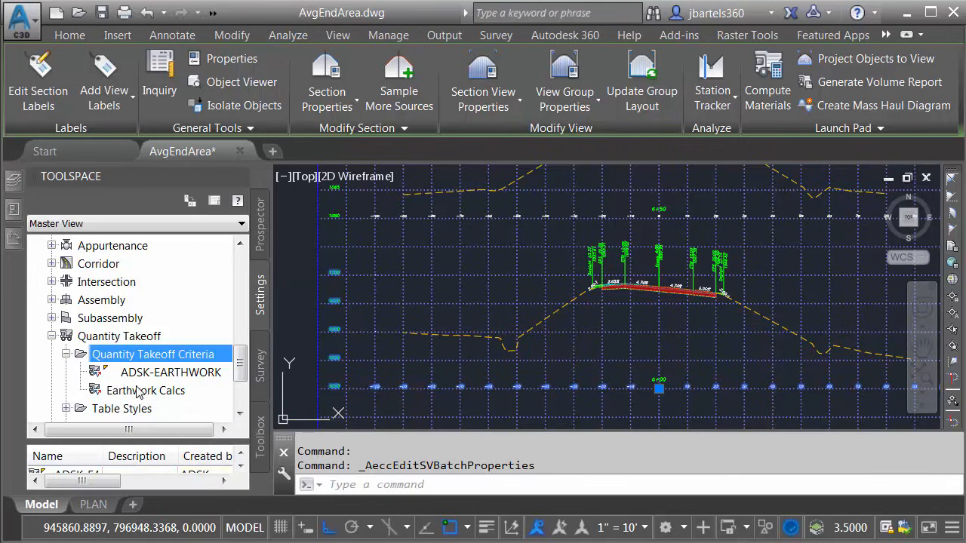
{"action": "mouse_move", "coordinate": [166, 419]}
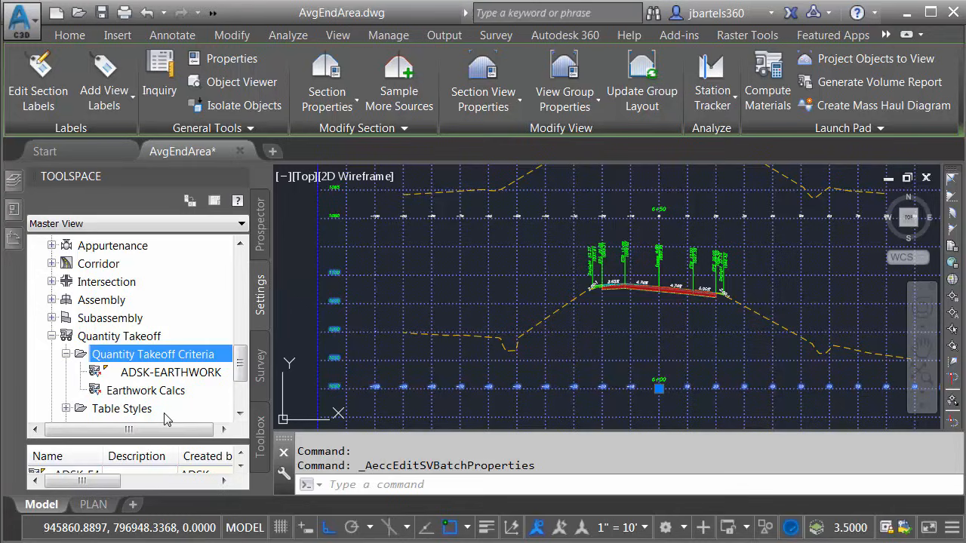
{"action": "mouse_move", "coordinate": [133, 392]}
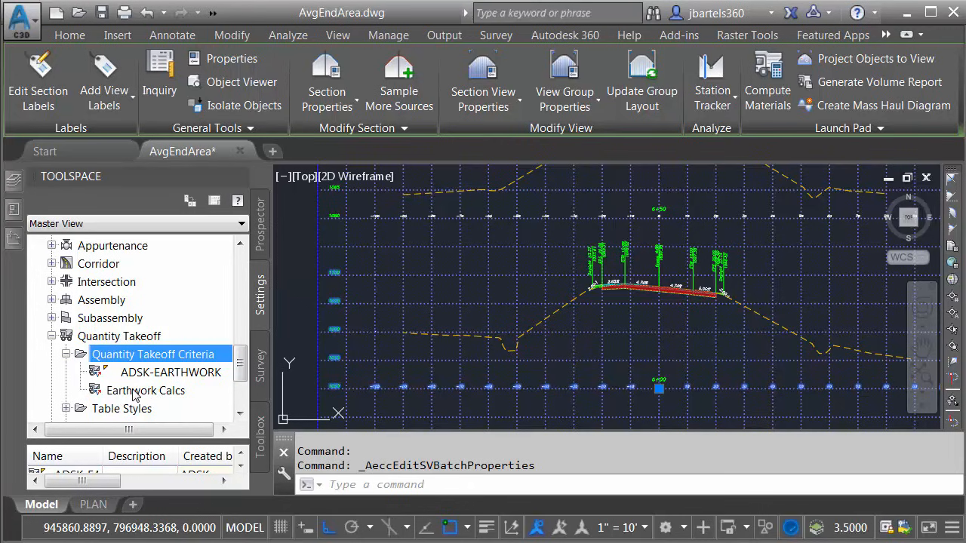
{"action": "mouse_move", "coordinate": [145, 390]}
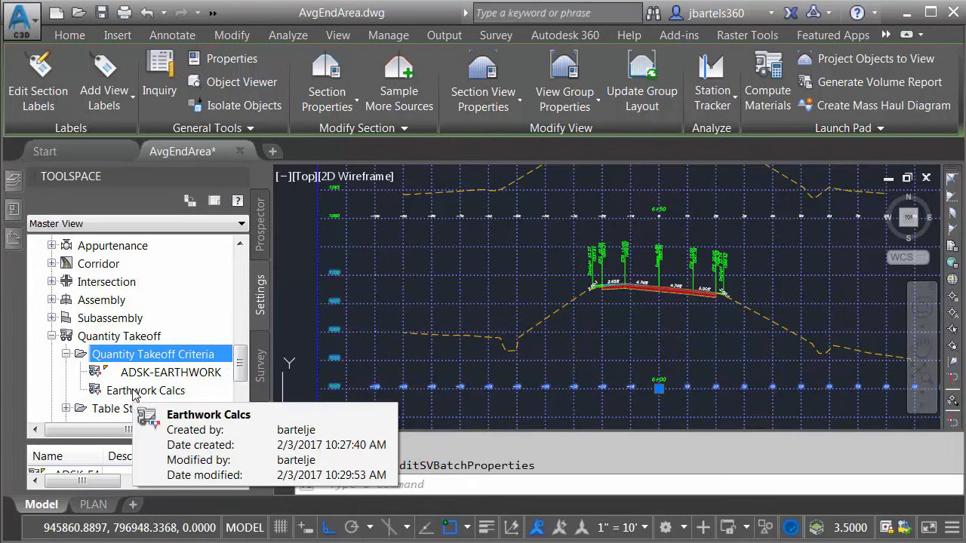